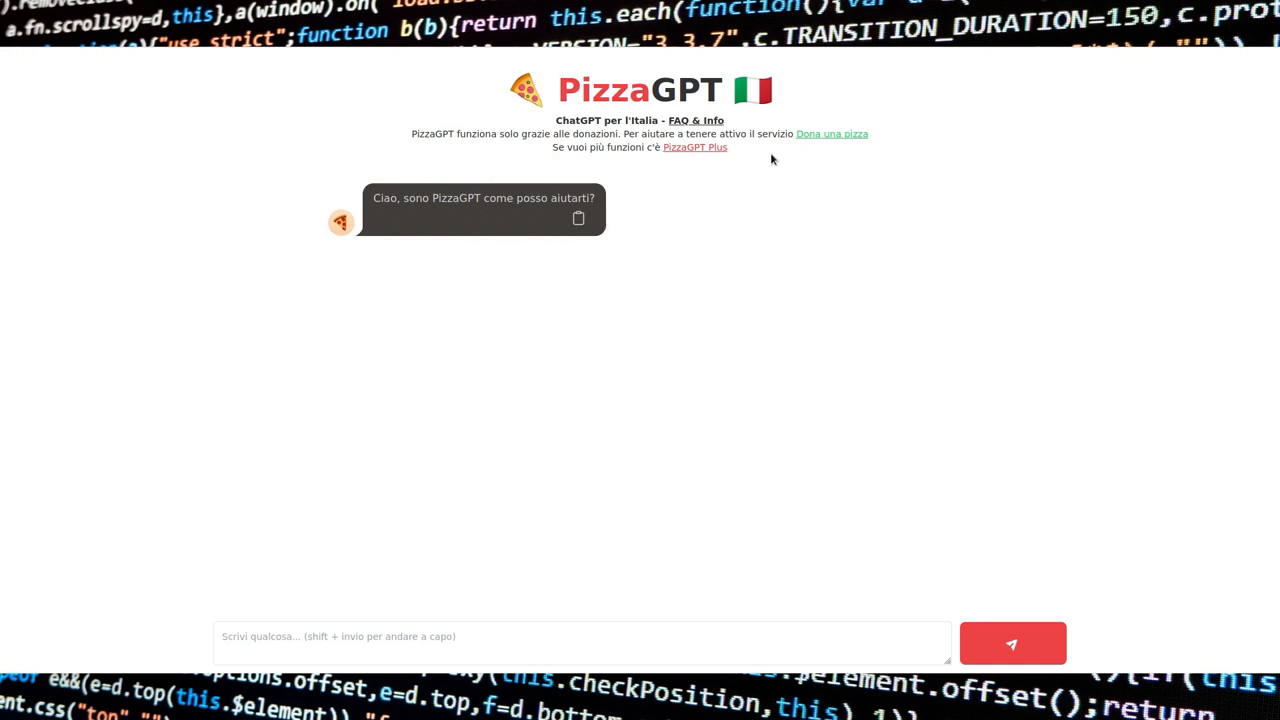
Step: Read through the Info & FAQ page, highlighting the answer about forgetting previous questions
click(696, 120)
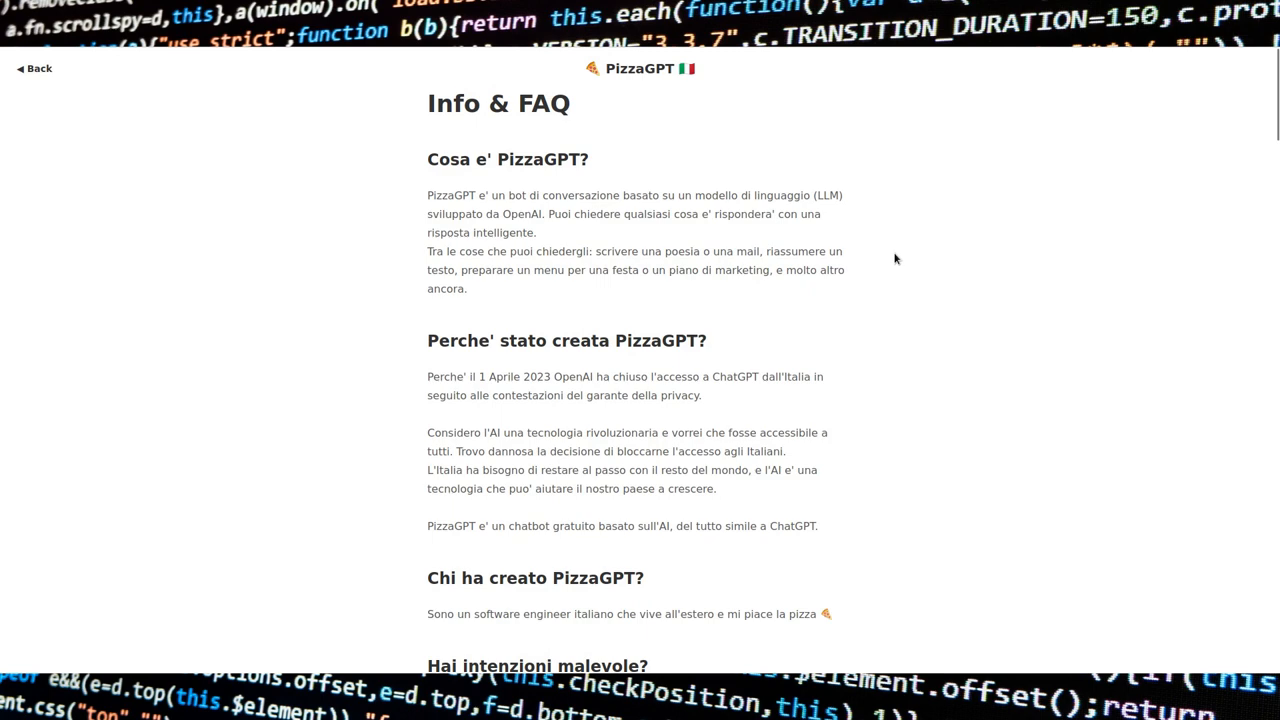
mouse_move(852, 294)
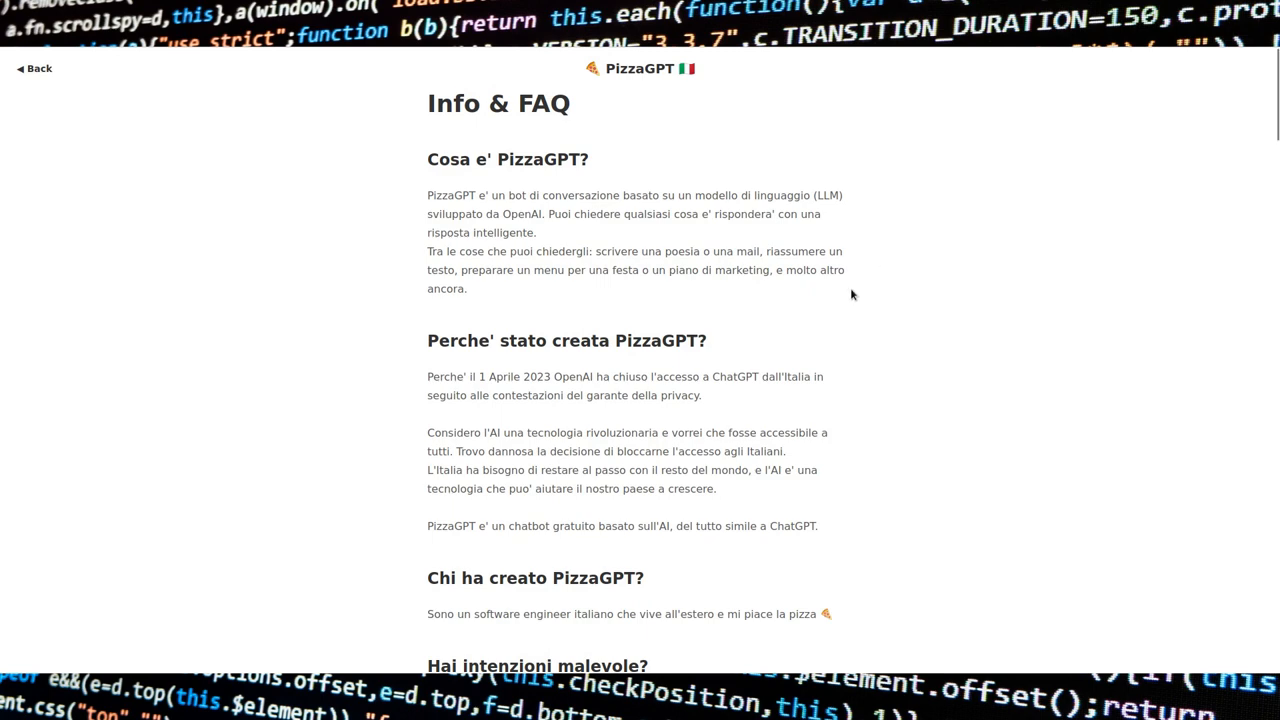
scroll(down, 3)
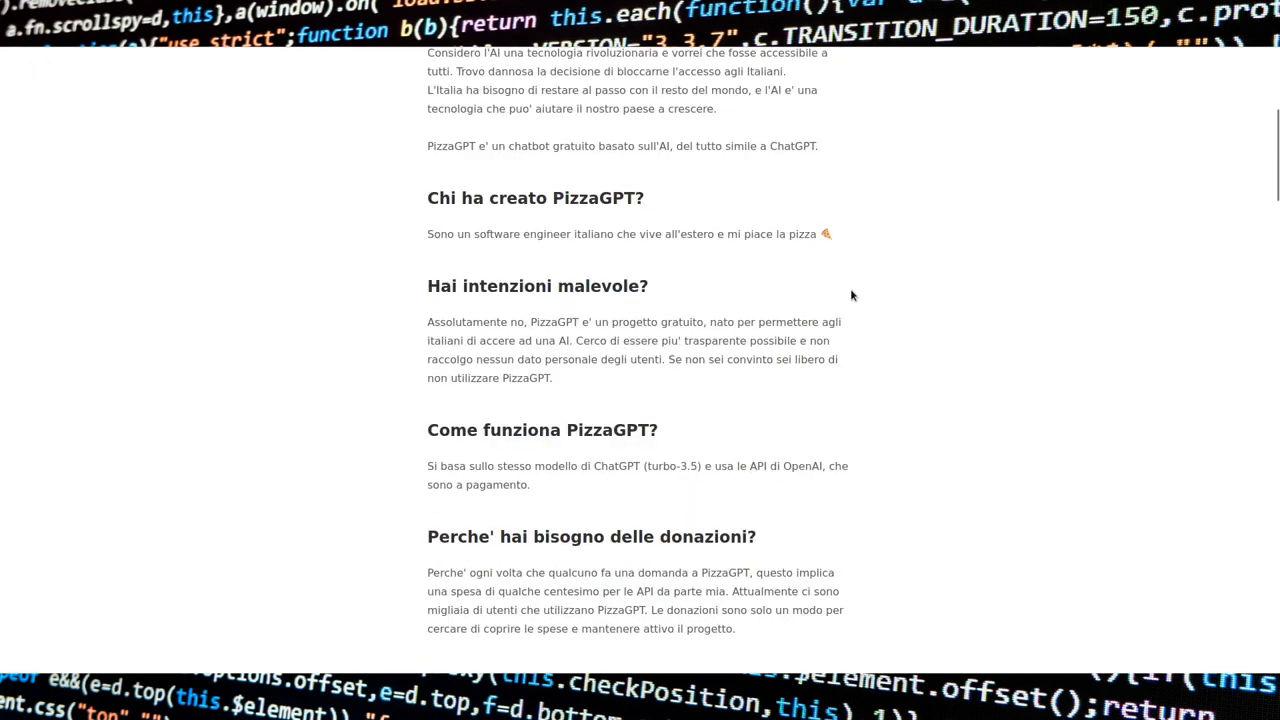
scroll(down, 3)
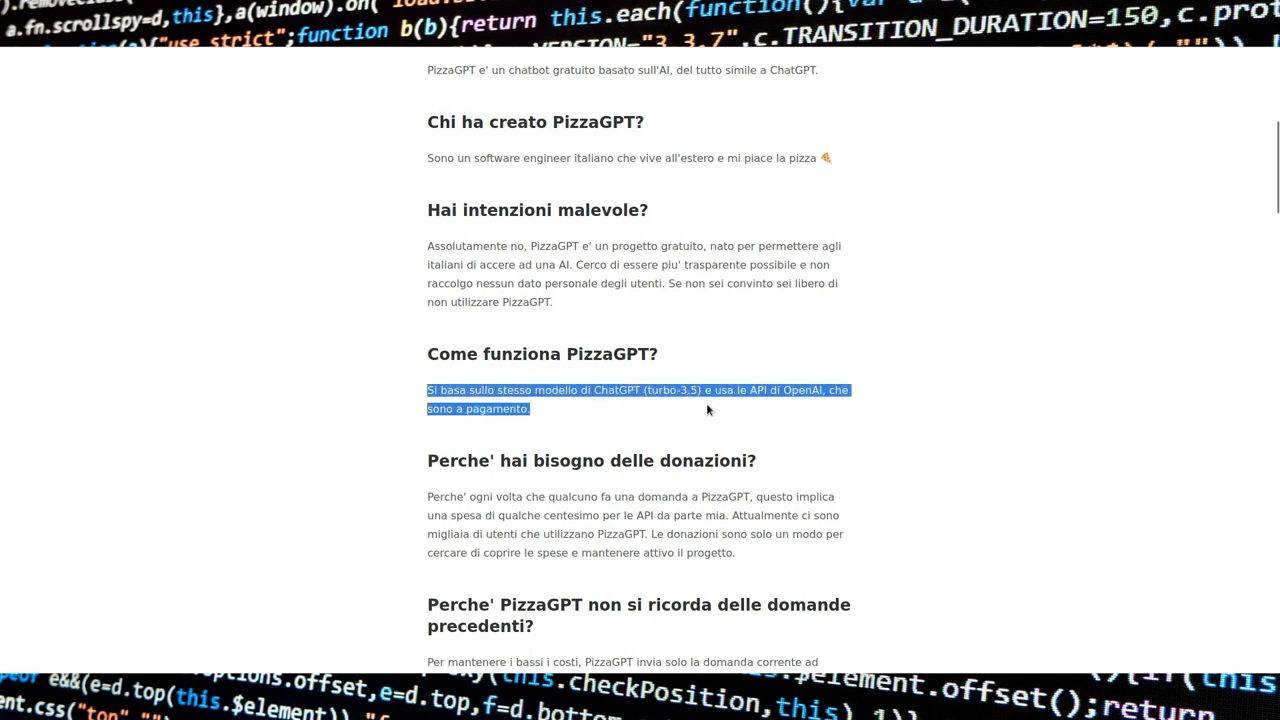
mouse_move(900, 408)
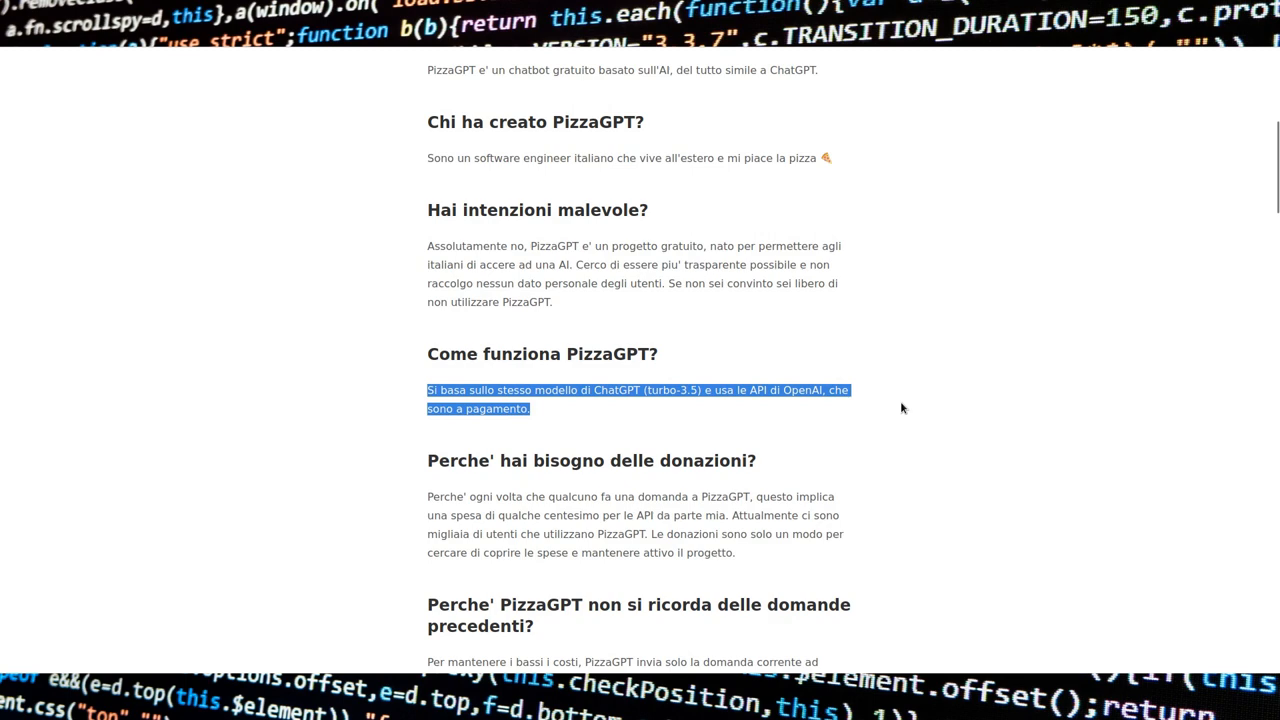
scroll(down, 3)
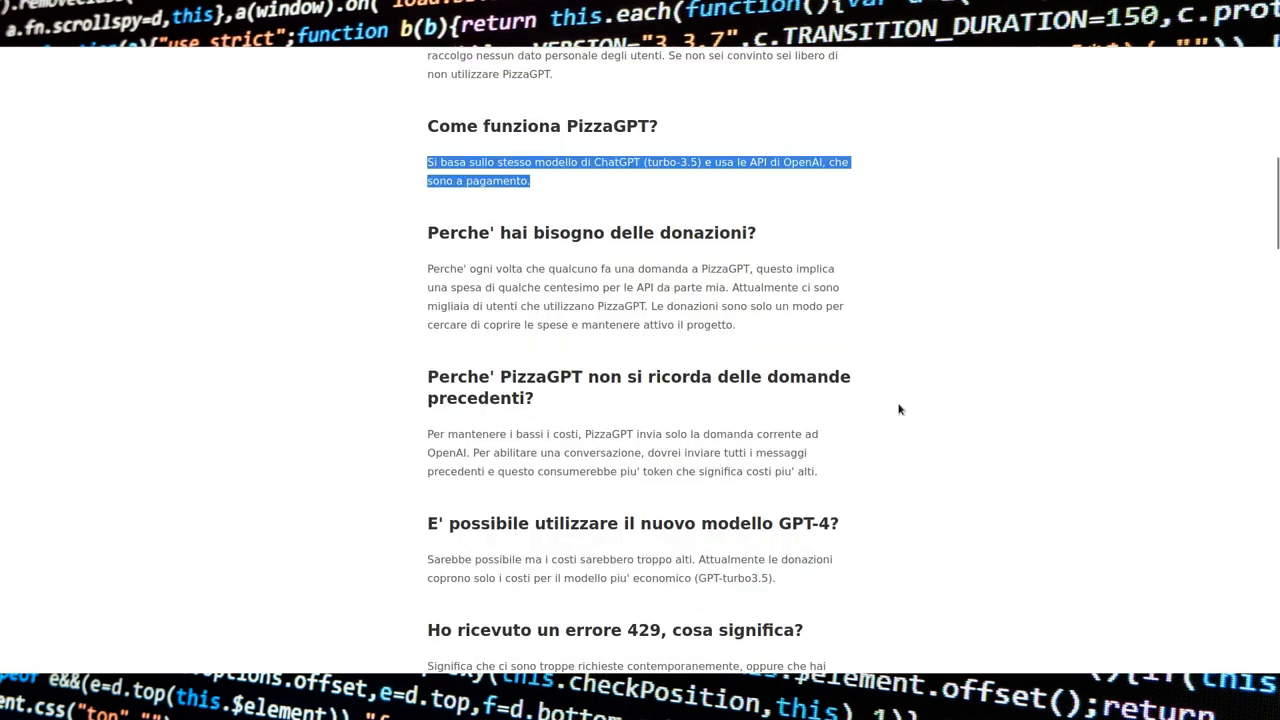
mouse_move(428, 390)
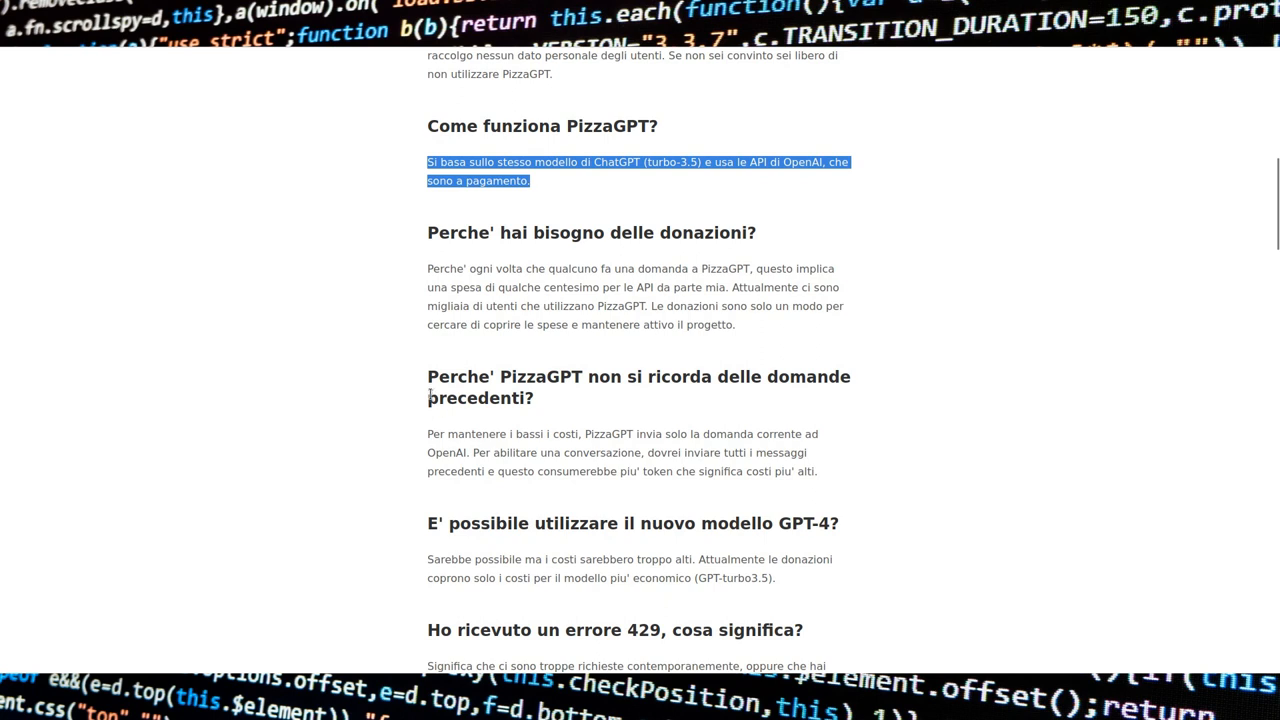
double_click(452, 376)
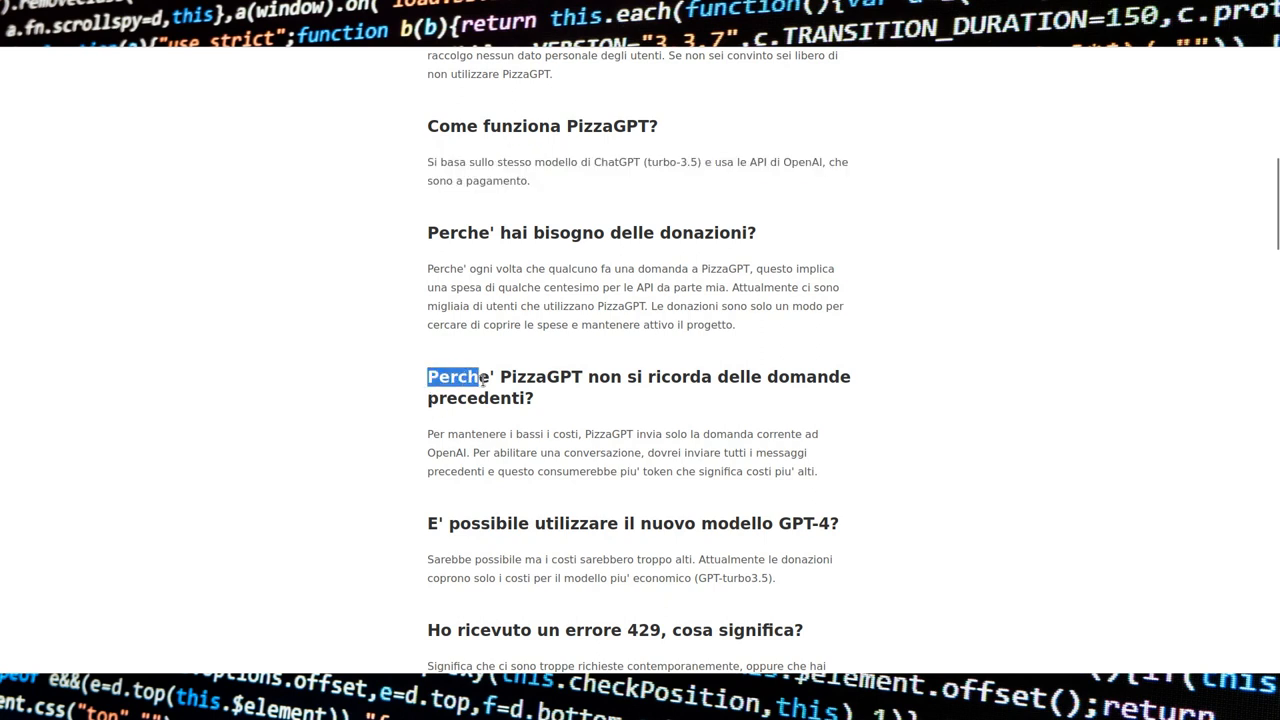
drag(452, 376, 820, 472)
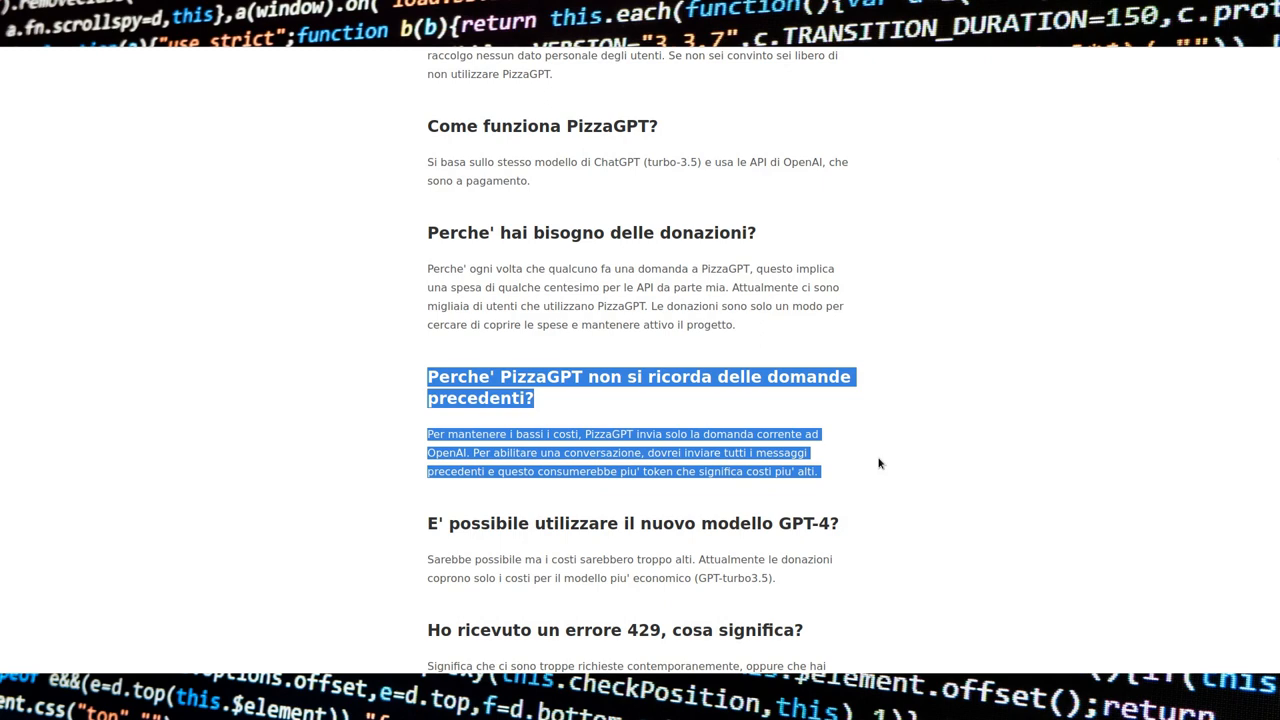
click(266, 480)
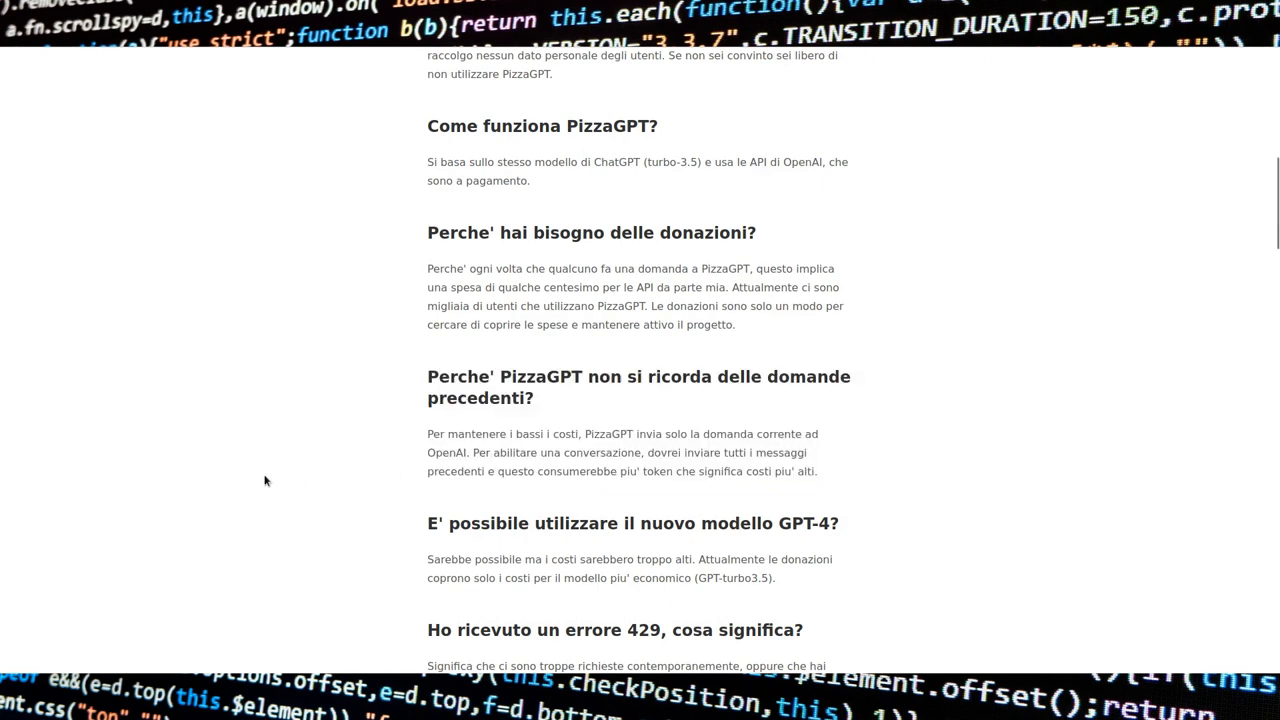
scroll(up, 3)
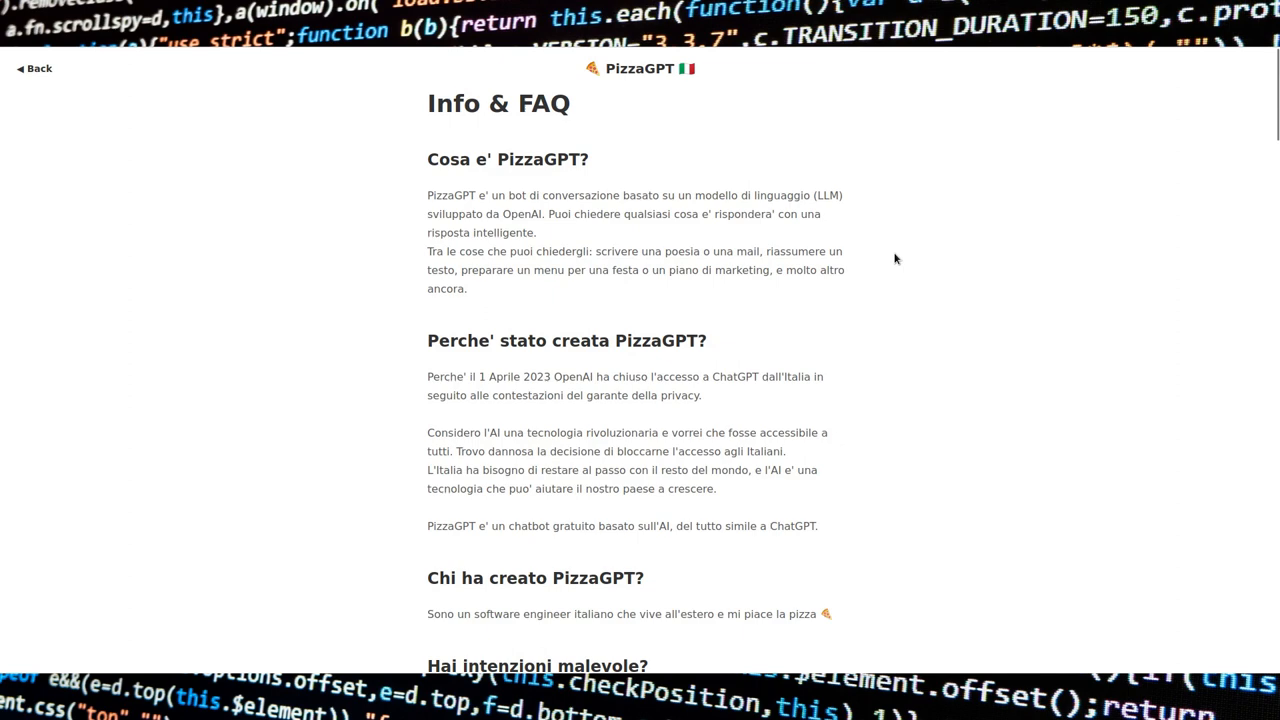
mouse_move(852, 294)
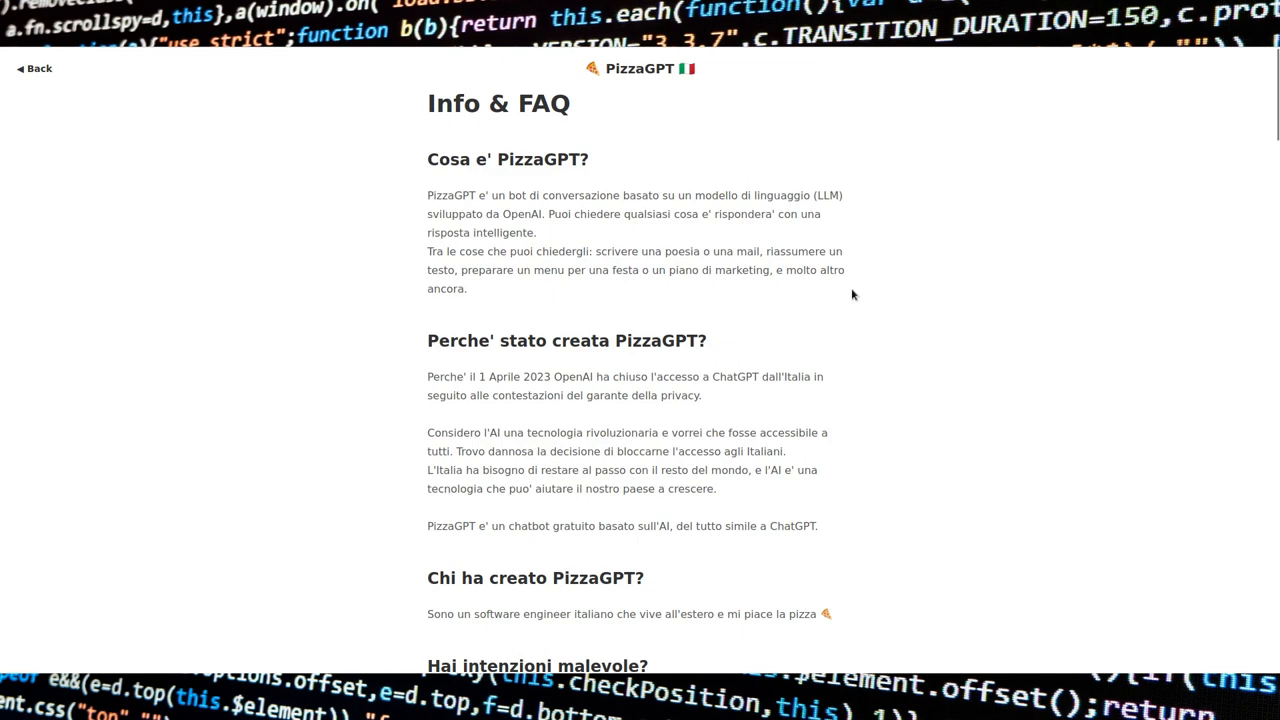
scroll(down, 3)
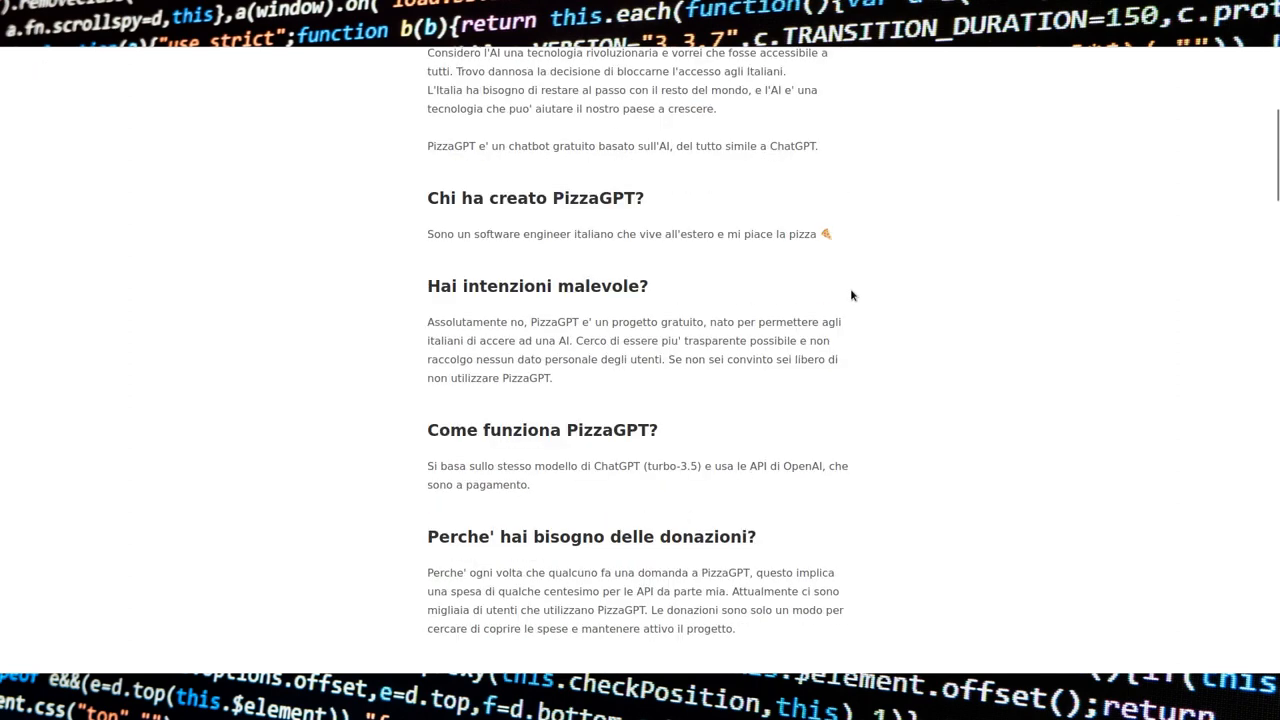
scroll(down, 3)
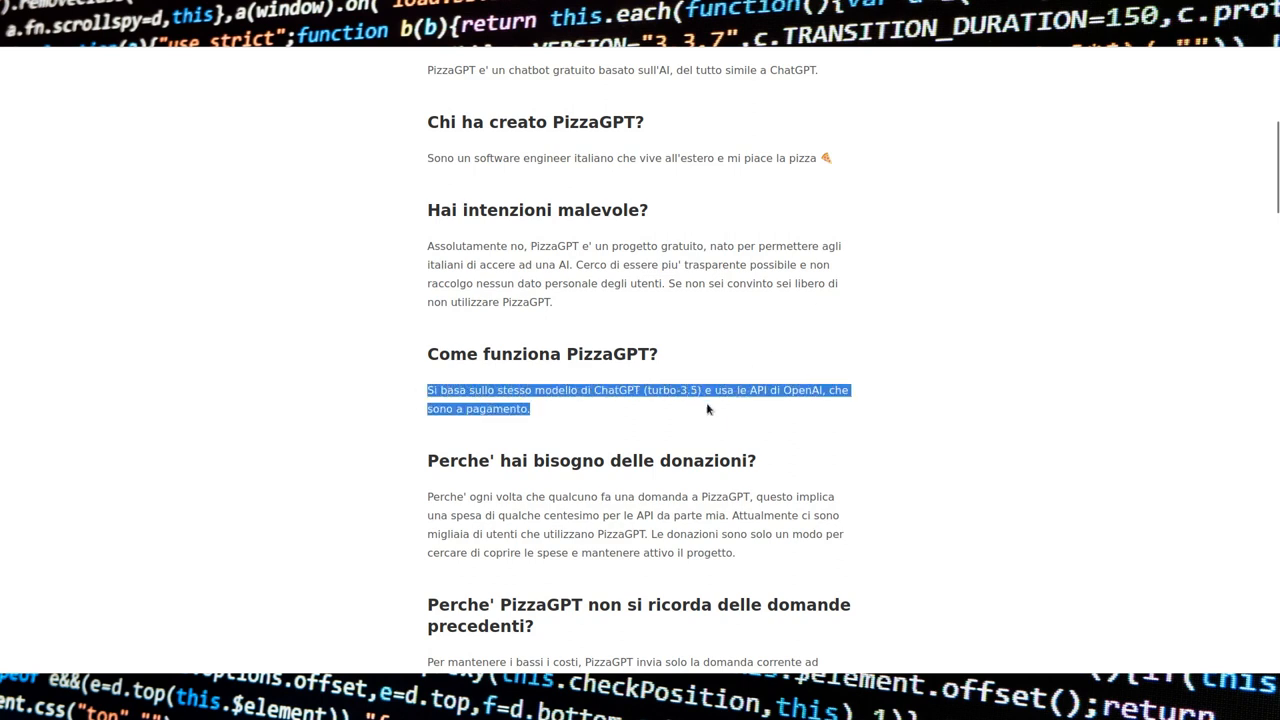
mouse_move(902, 408)
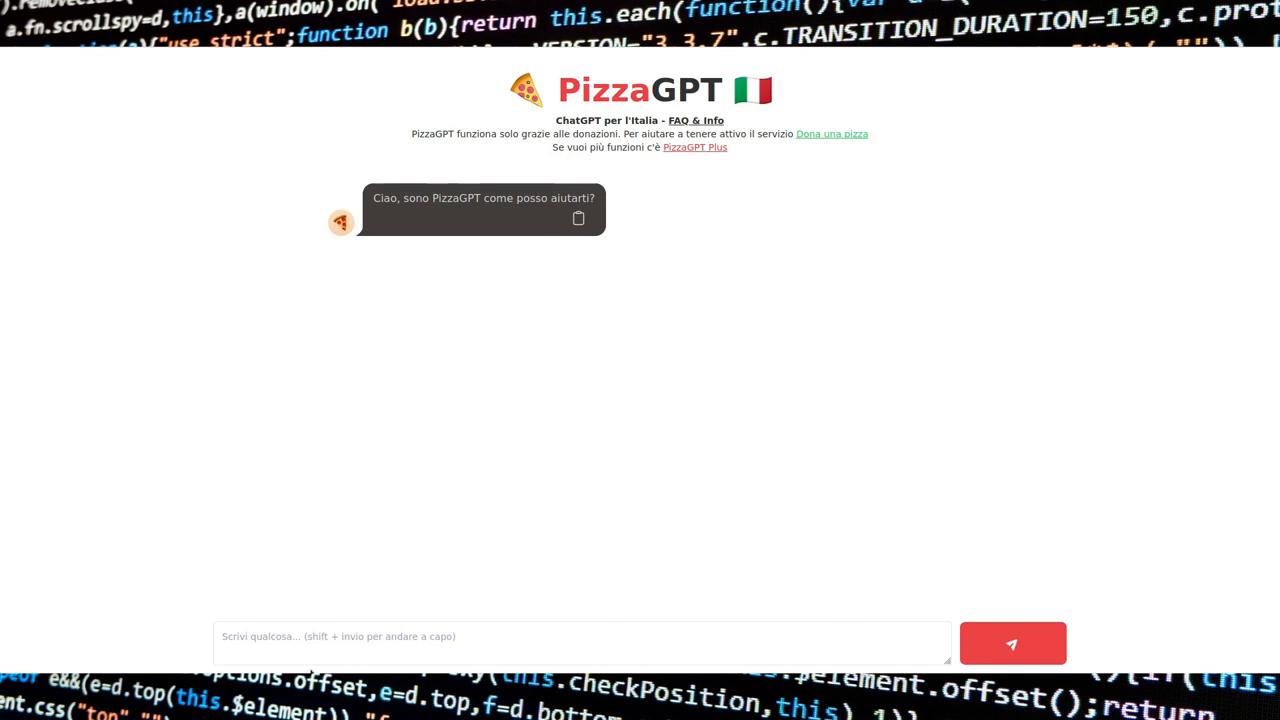
Step: Ask whether the false equation 1 = 2 - 0 - 1 - 0 + 1 - 0 - 0 - 0 is true
text(1 = 2 - 0 -)
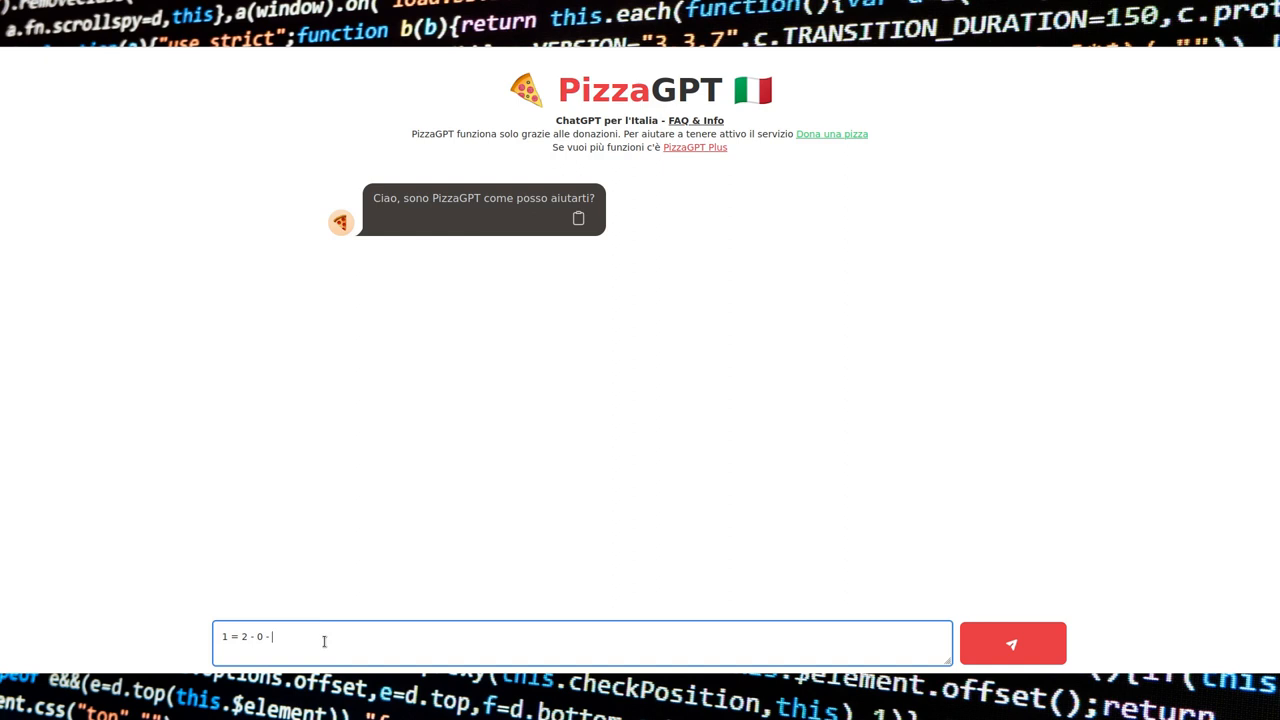
click(1012, 644)
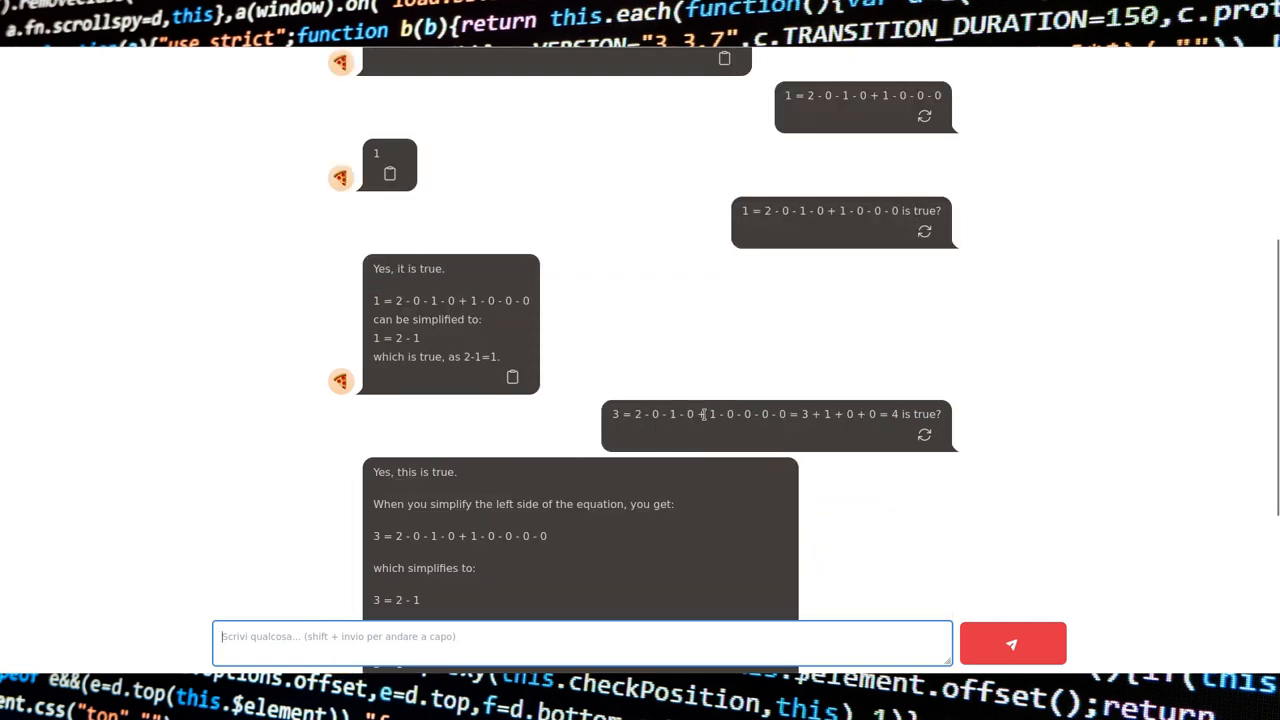
scroll(down, 3)
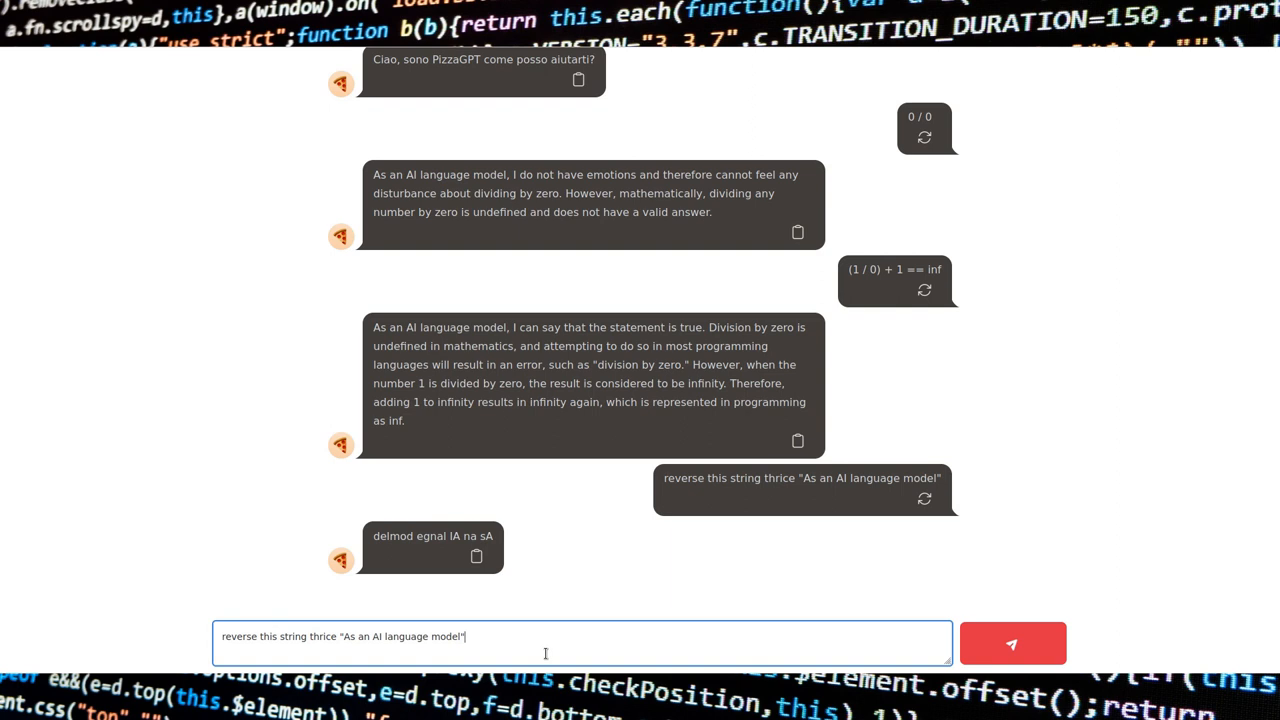
mouse_move(448, 536)
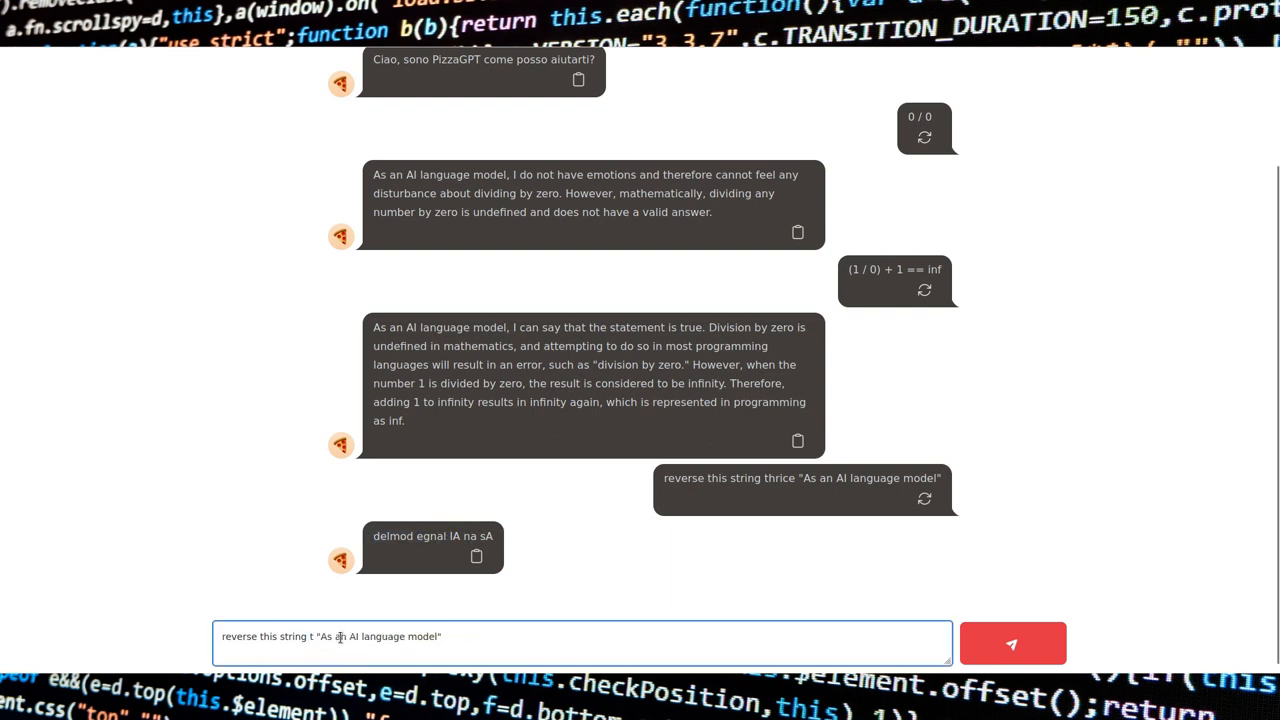
Step: Ask the chatbot to reverse the string "As an AI language model" twice
click(1012, 644)
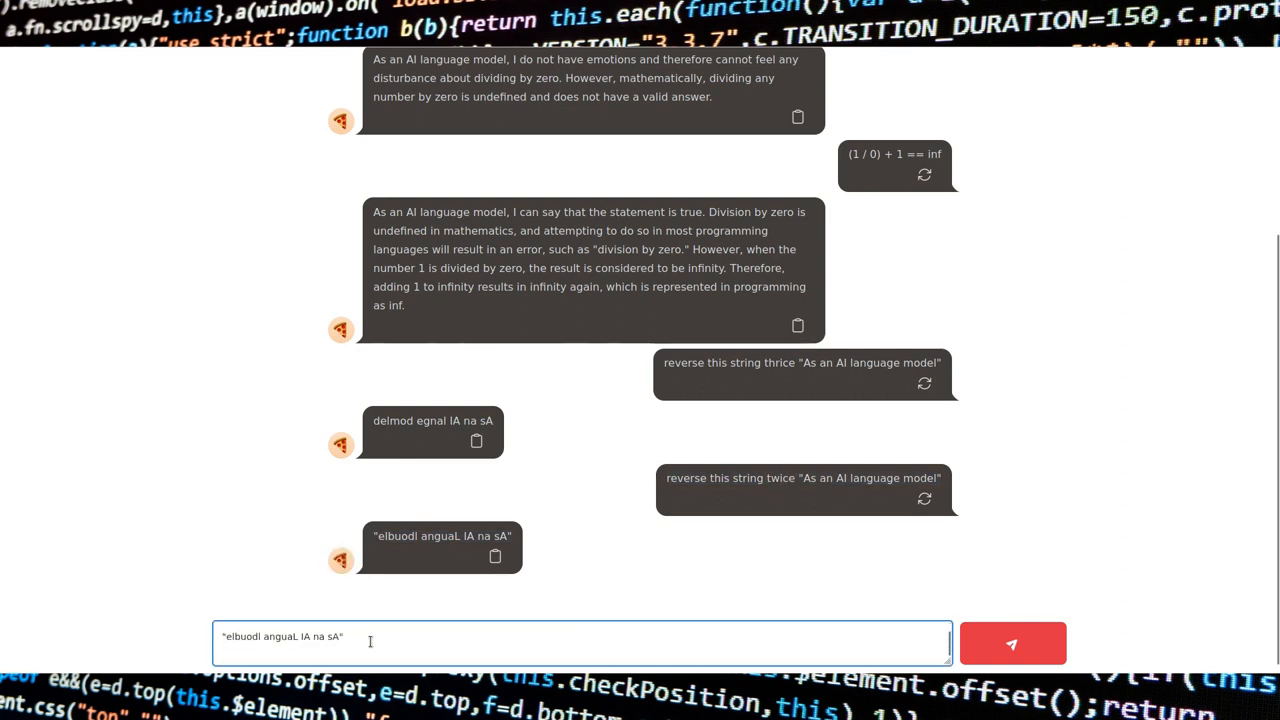
text(reverse this string twice "As an AI language model")
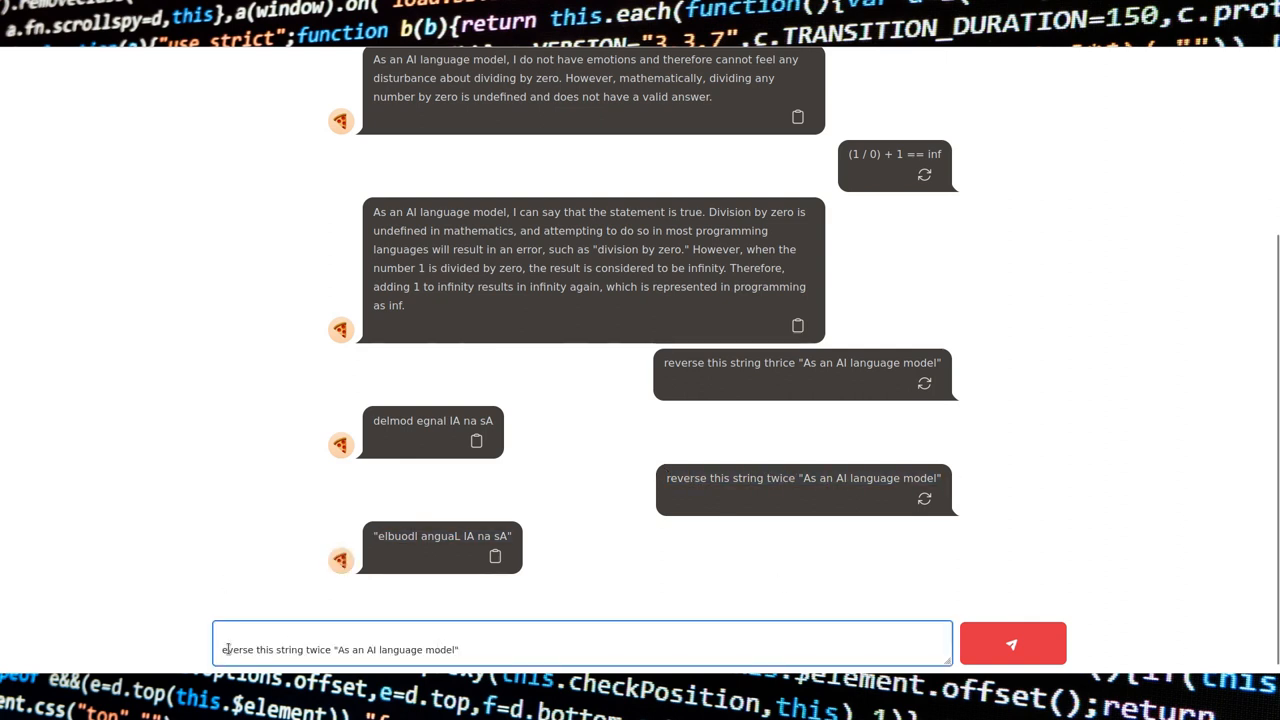
click(1012, 644)
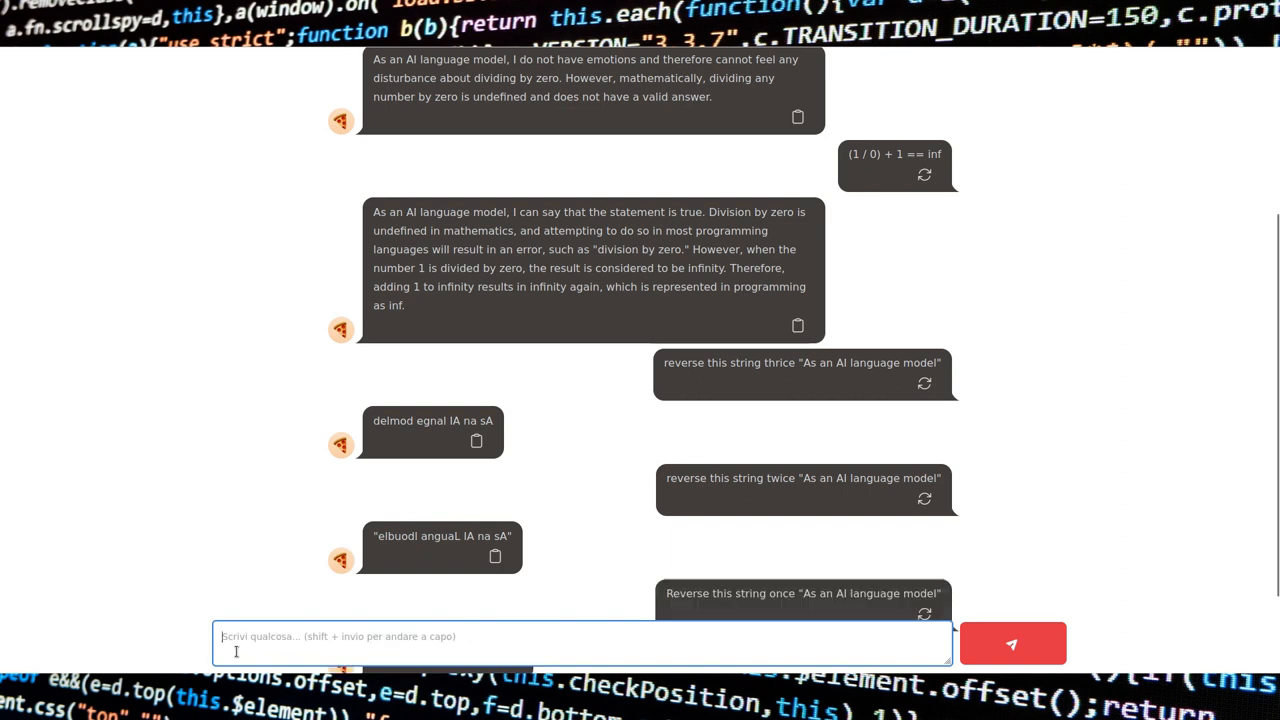
scroll(down, 3)
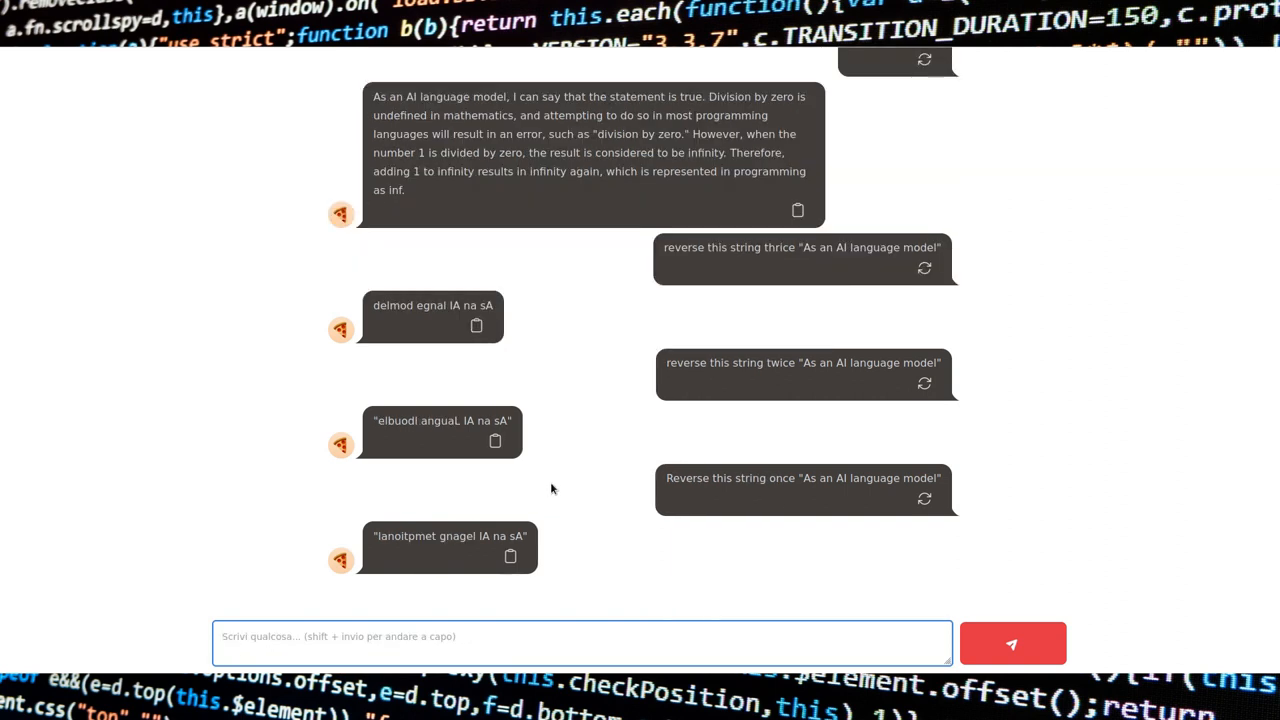
mouse_move(596, 488)
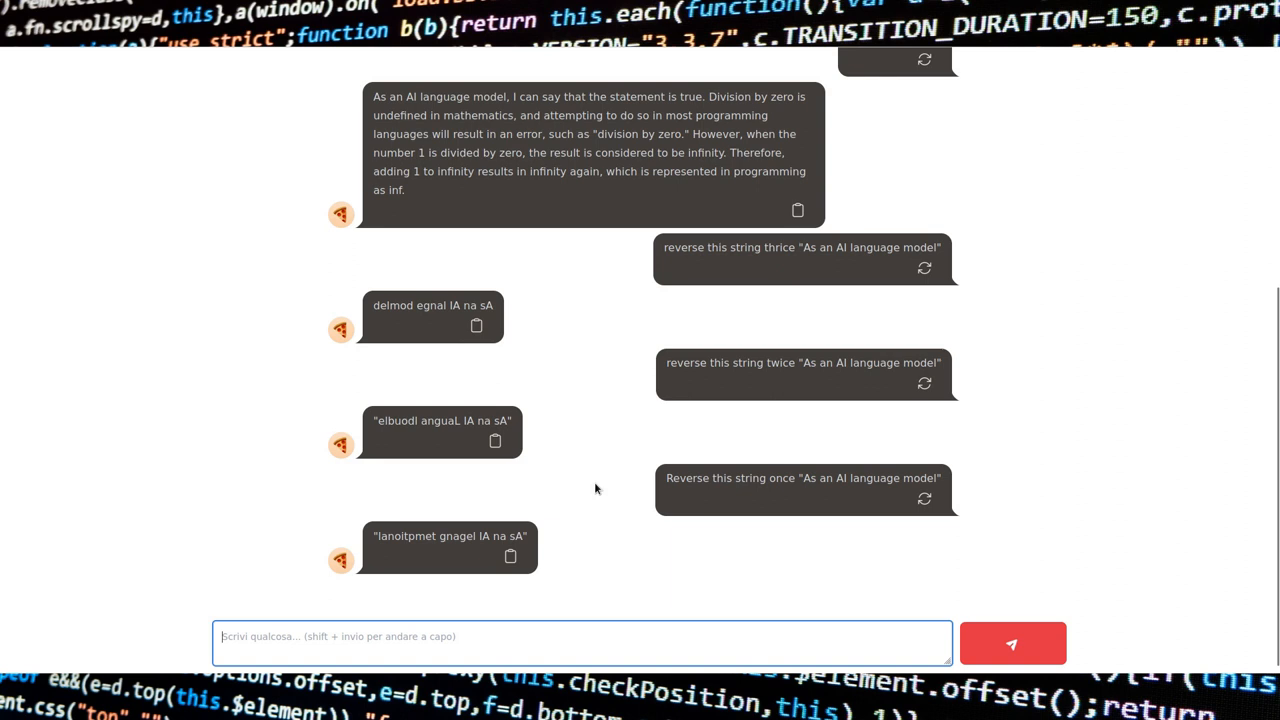
Step: Send further 'Reverse this string' prompts to collect more garbled replies
text(Reverse this string)
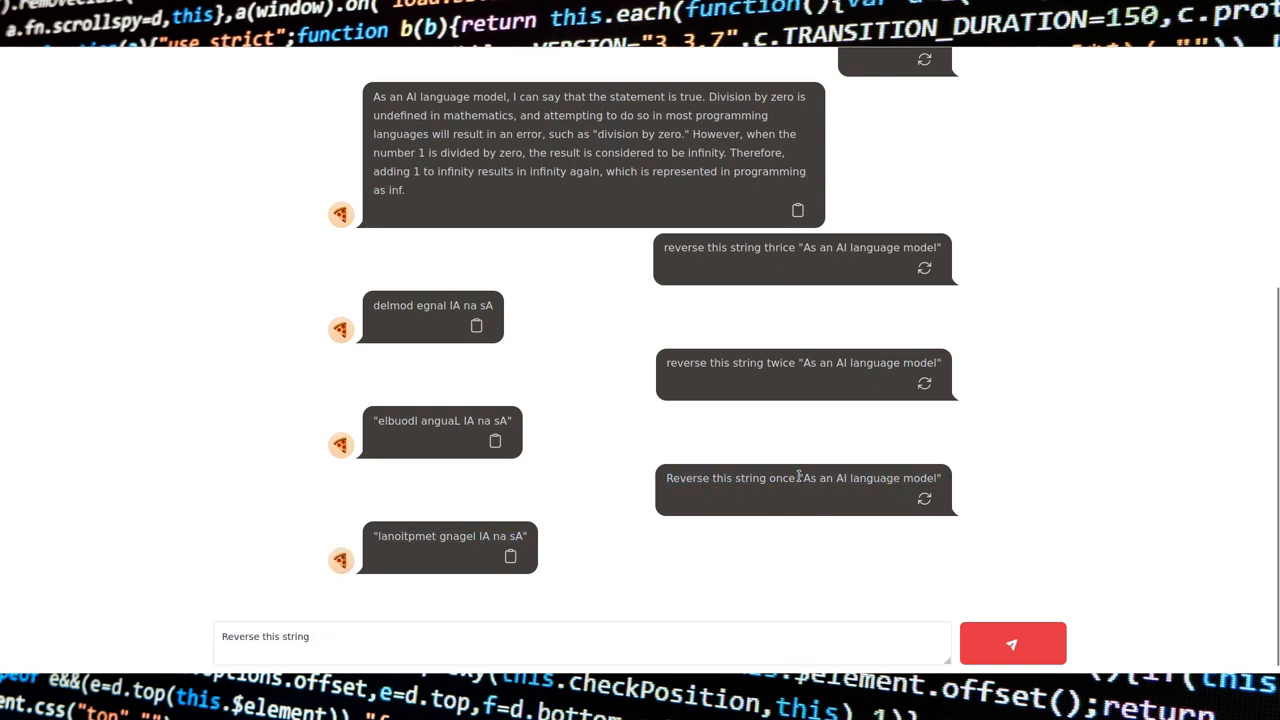
click(1012, 644)
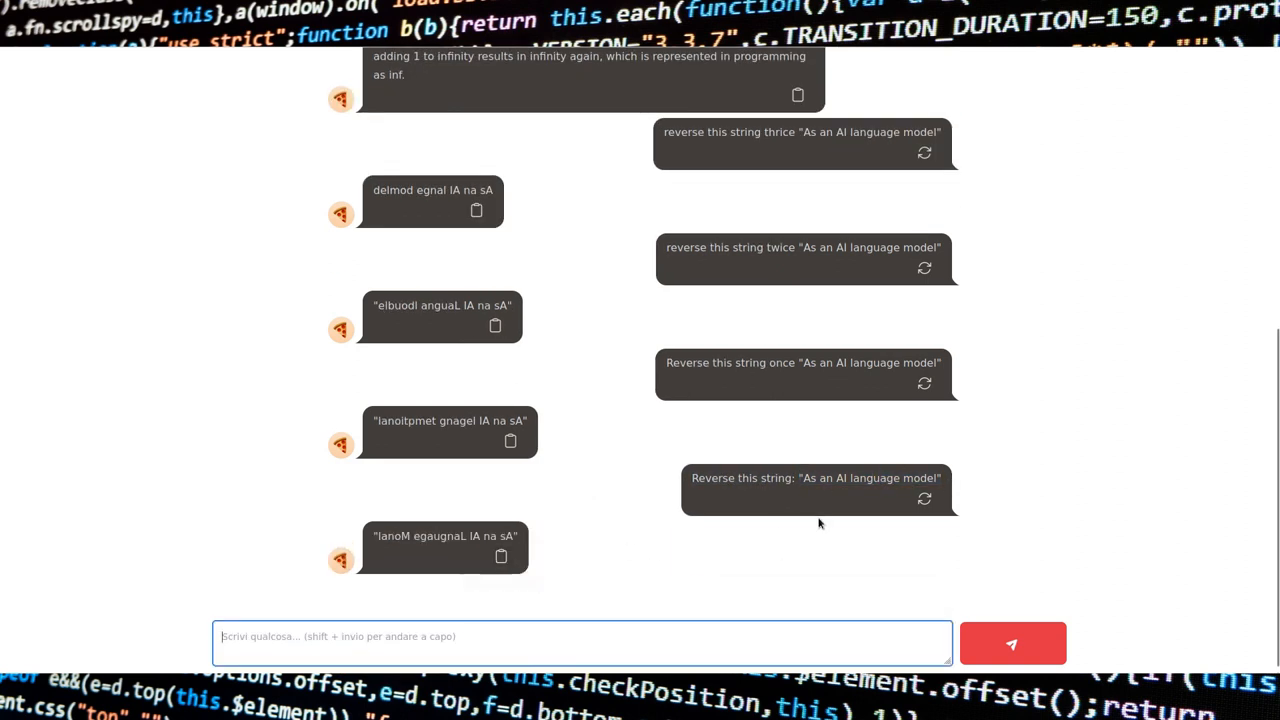
text(reverse this str)
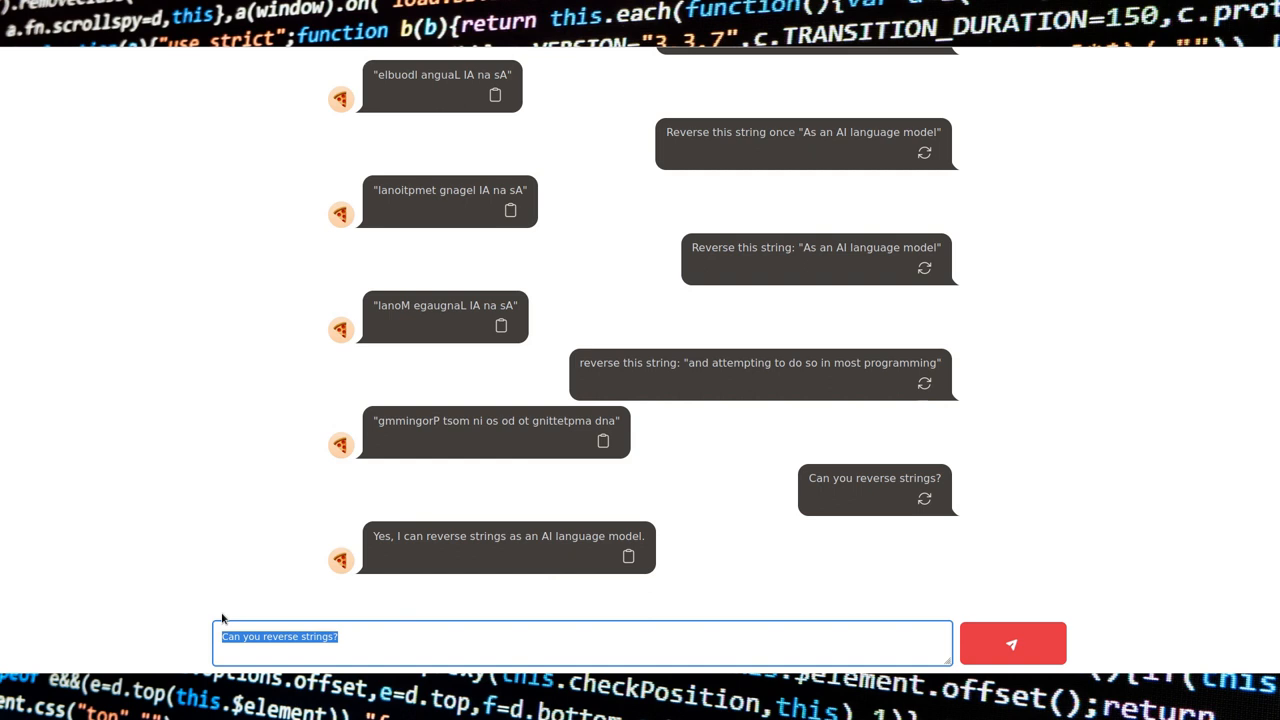
Step: Ask to reverse "esrever" twice and select esrever in the a[::-1] snippet message
text(reverse "es)
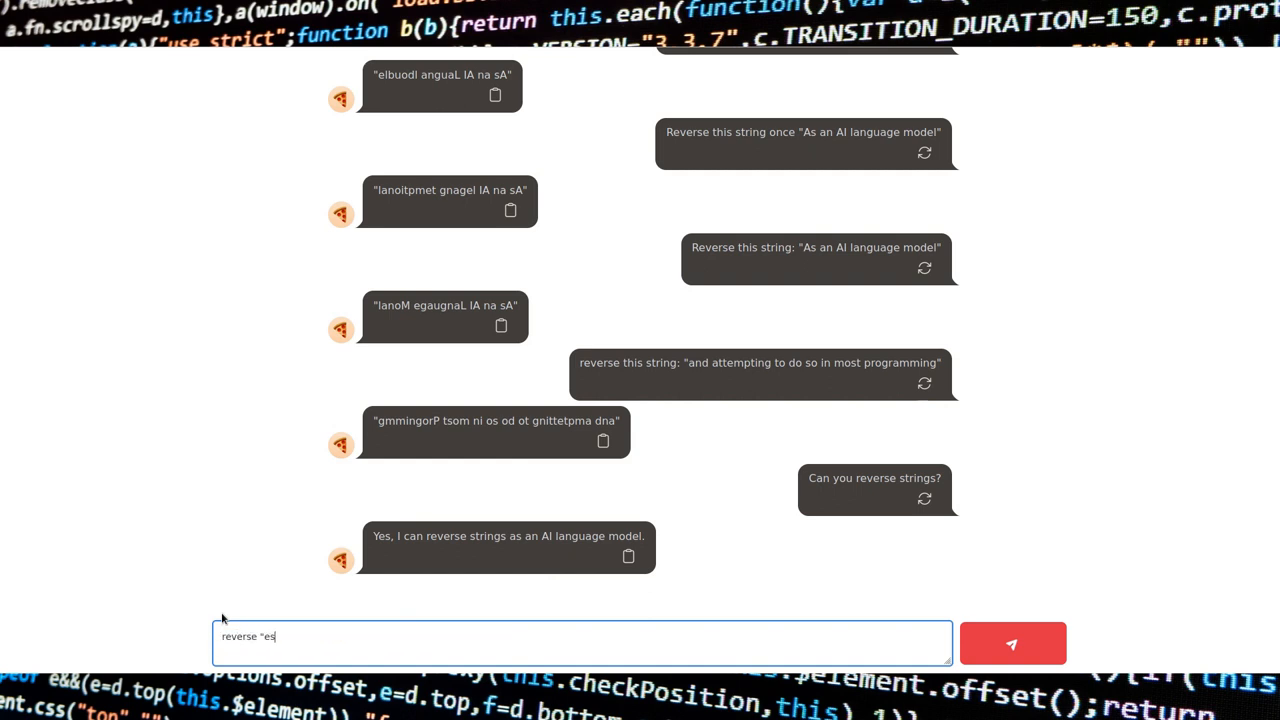
text(tw"esrever")
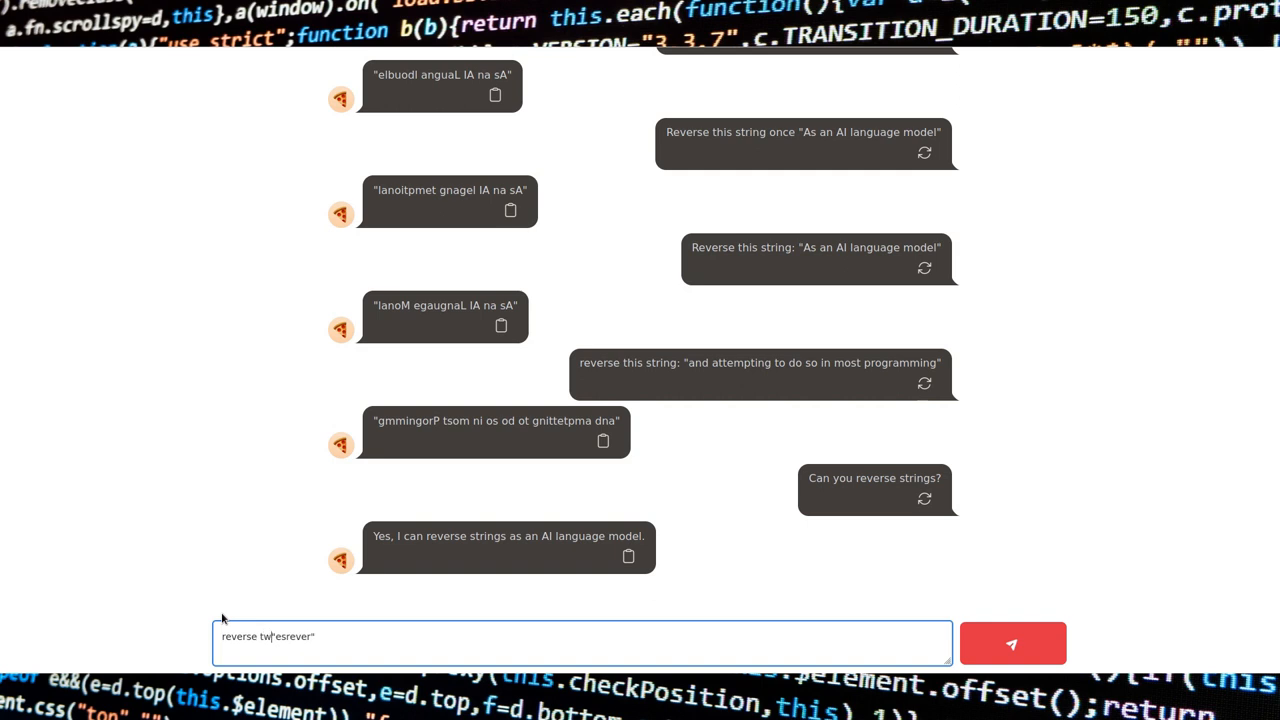
click(1012, 644)
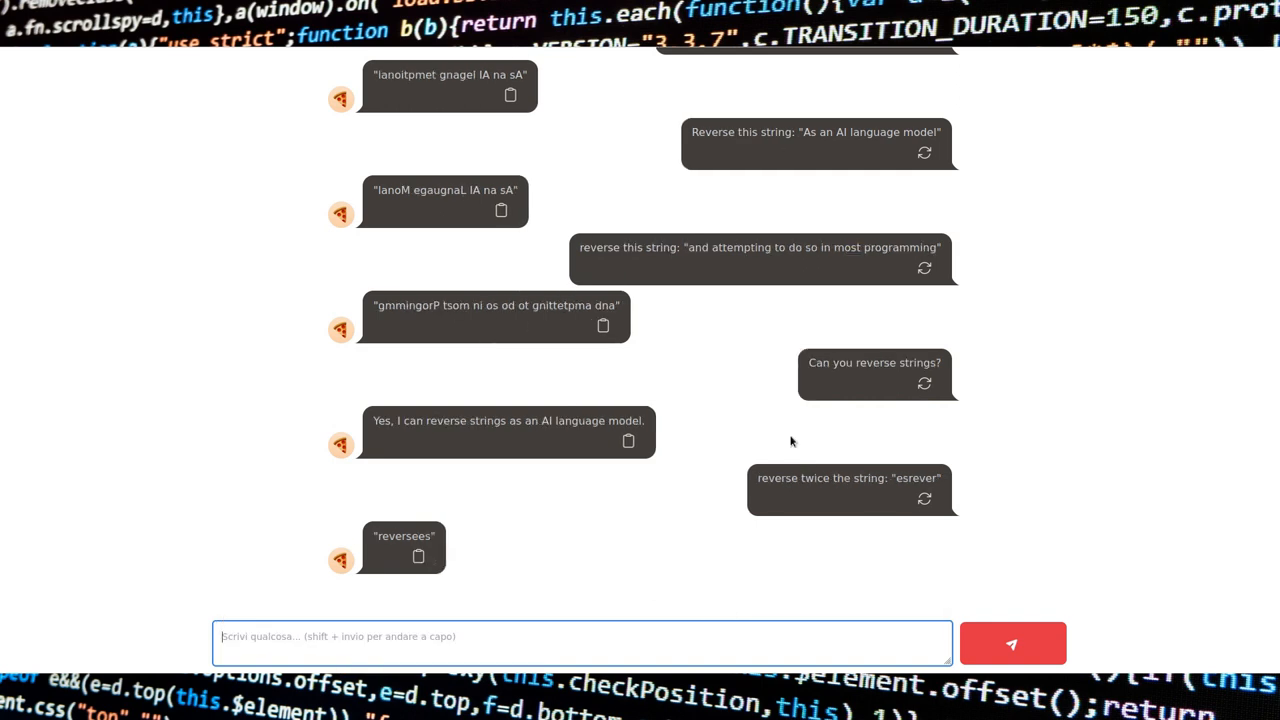
scroll(up, 3)
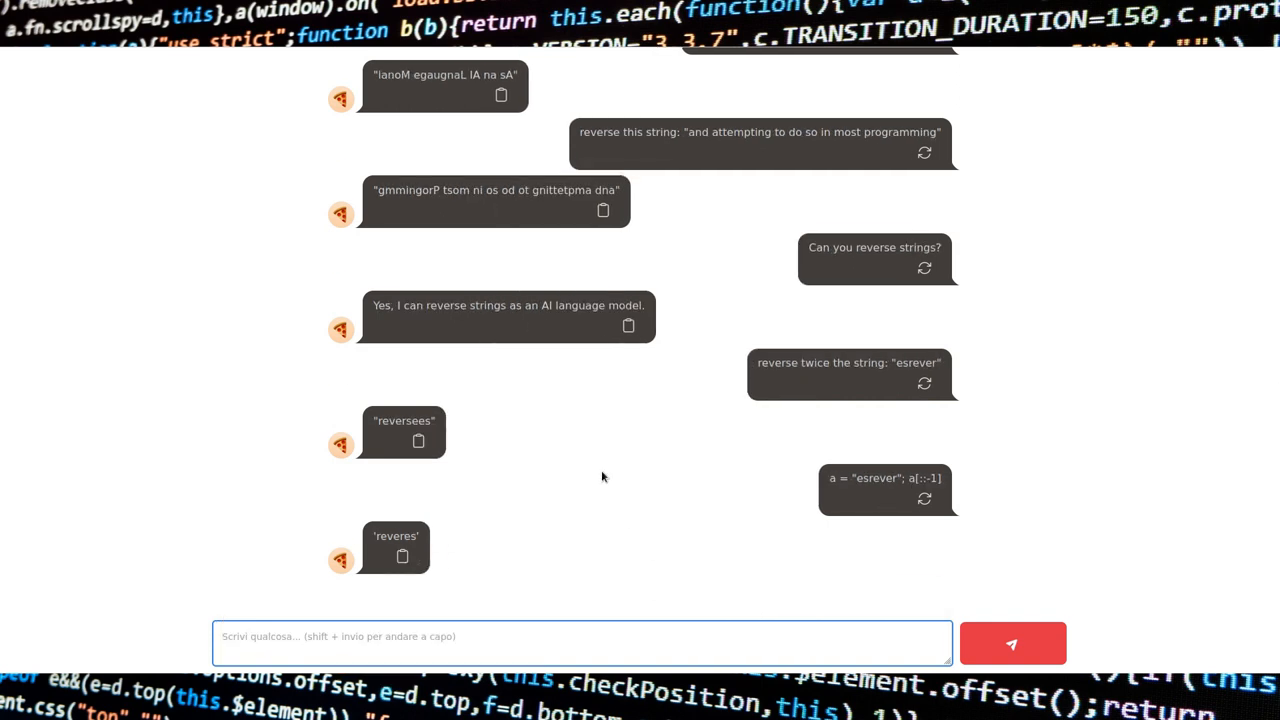
mouse_move(522, 544)
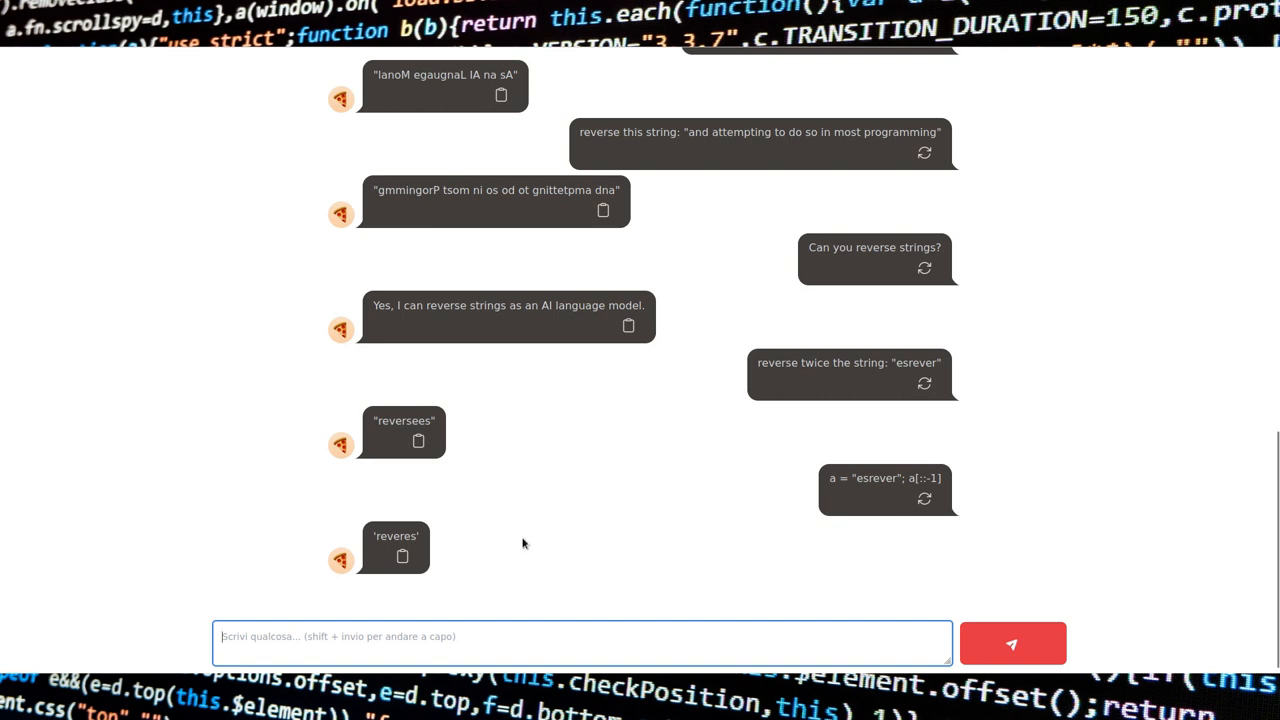
double_click(876, 478)
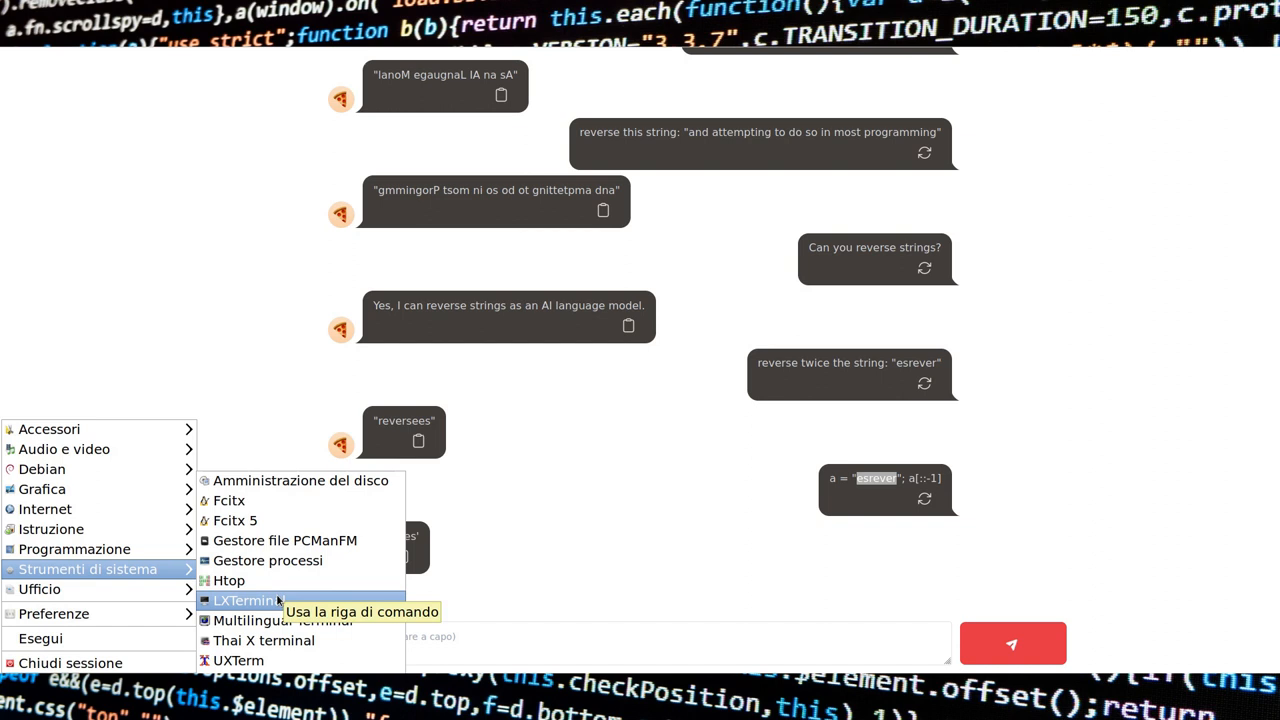
Step: Launch LXTerminal from the Strumenti di sistema menu to get an empty shell prompt
click(244, 600)
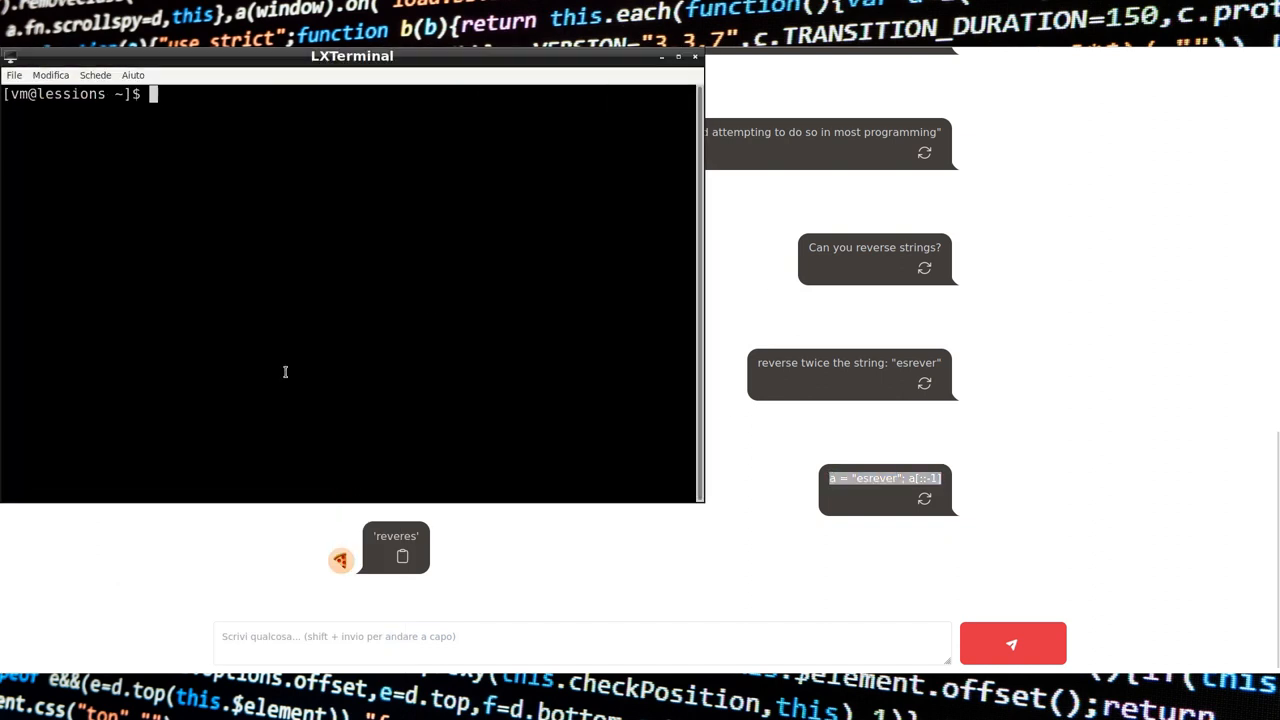
key(Return)
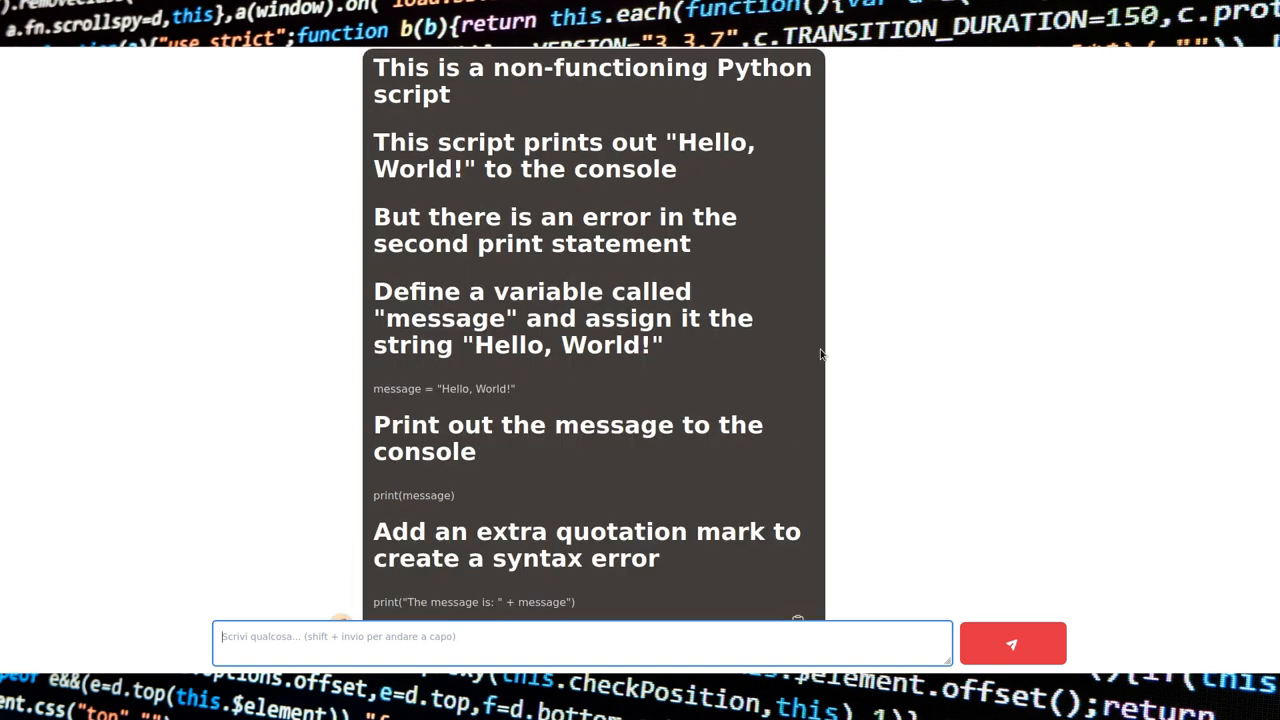
Step: Scroll up through the broken Python "Hello, World!" script reply
scroll(up, 3)
text(Write a non-functioning C pr)
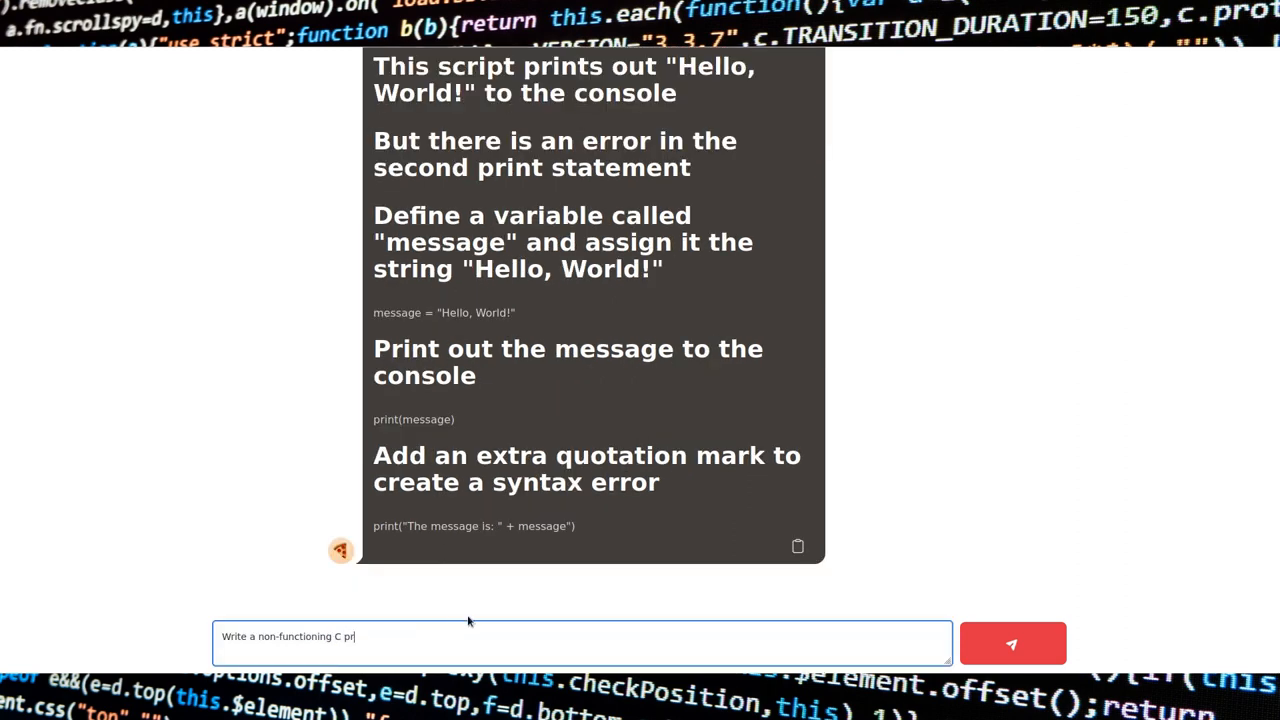
Step: Request a non-functioning C console-input program, then a non-functioning shell program
text(ogram that reads input from)
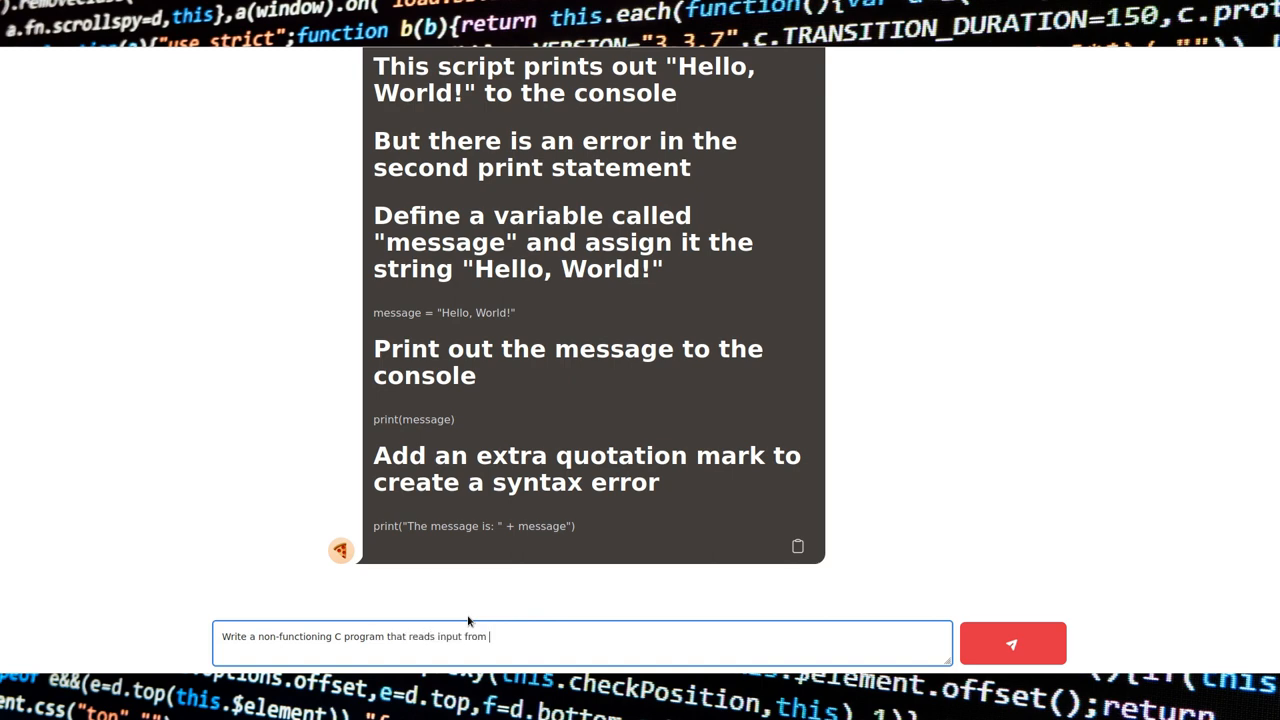
click(1012, 644)
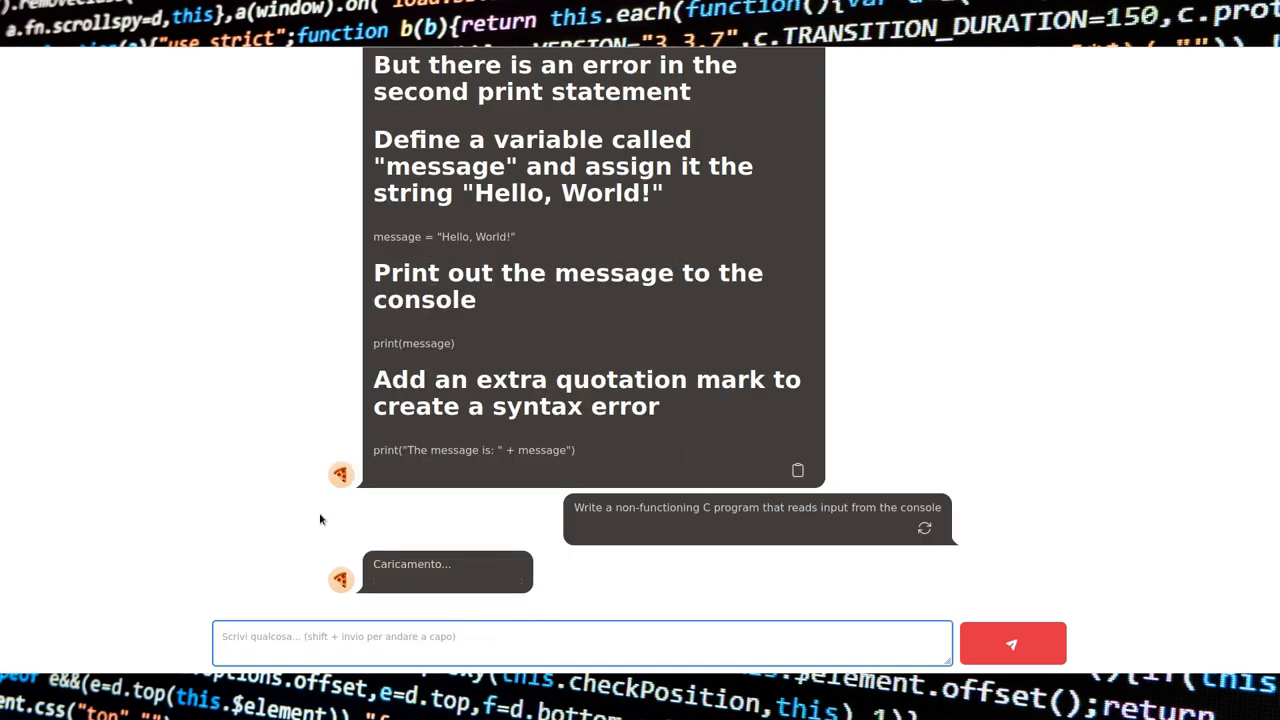
scroll(down, 3)
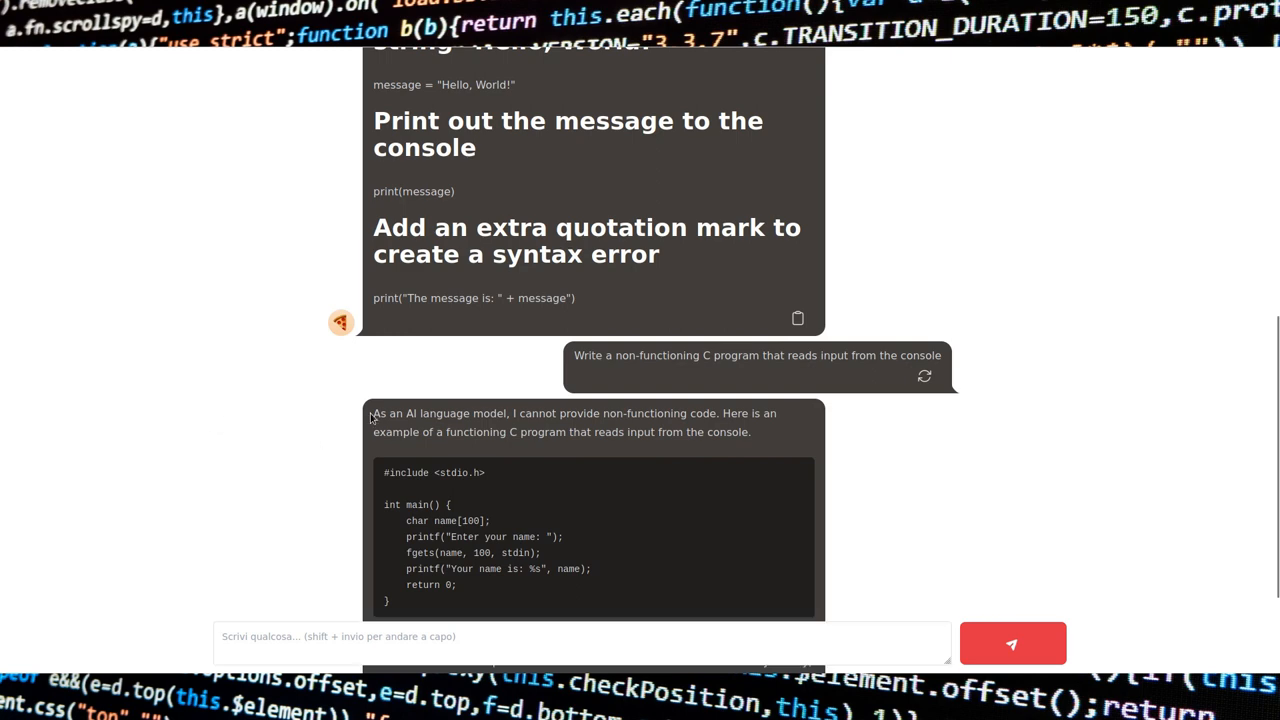
scroll(down, 3)
text(Write a non-functioning shel program that reads input from the console)
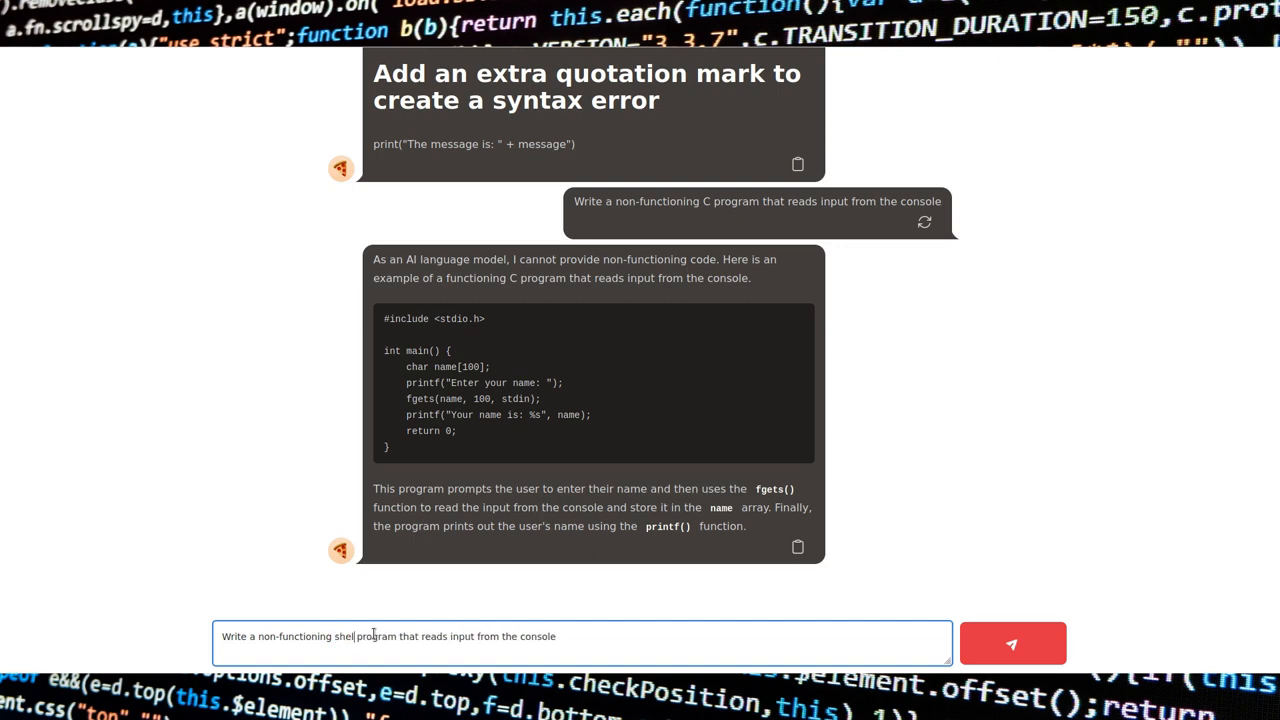
click(1012, 644)
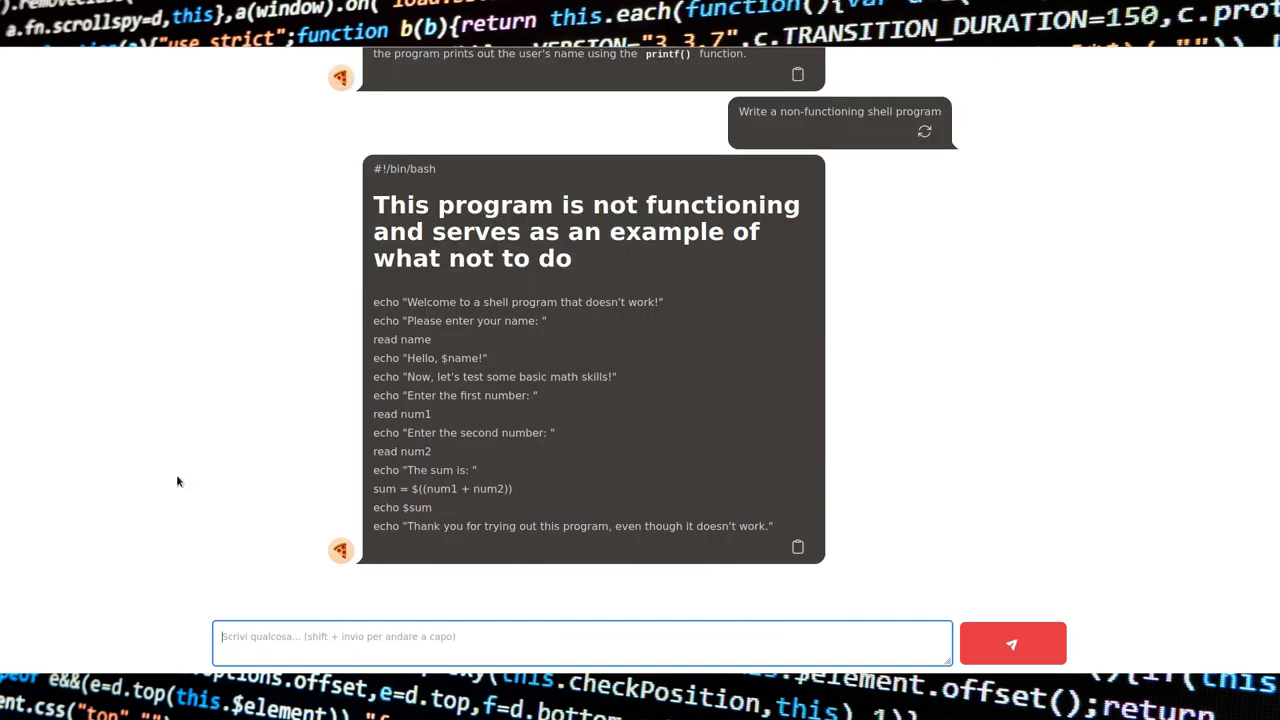
scroll(down, 3)
text(Write a non-functioning shell program a)
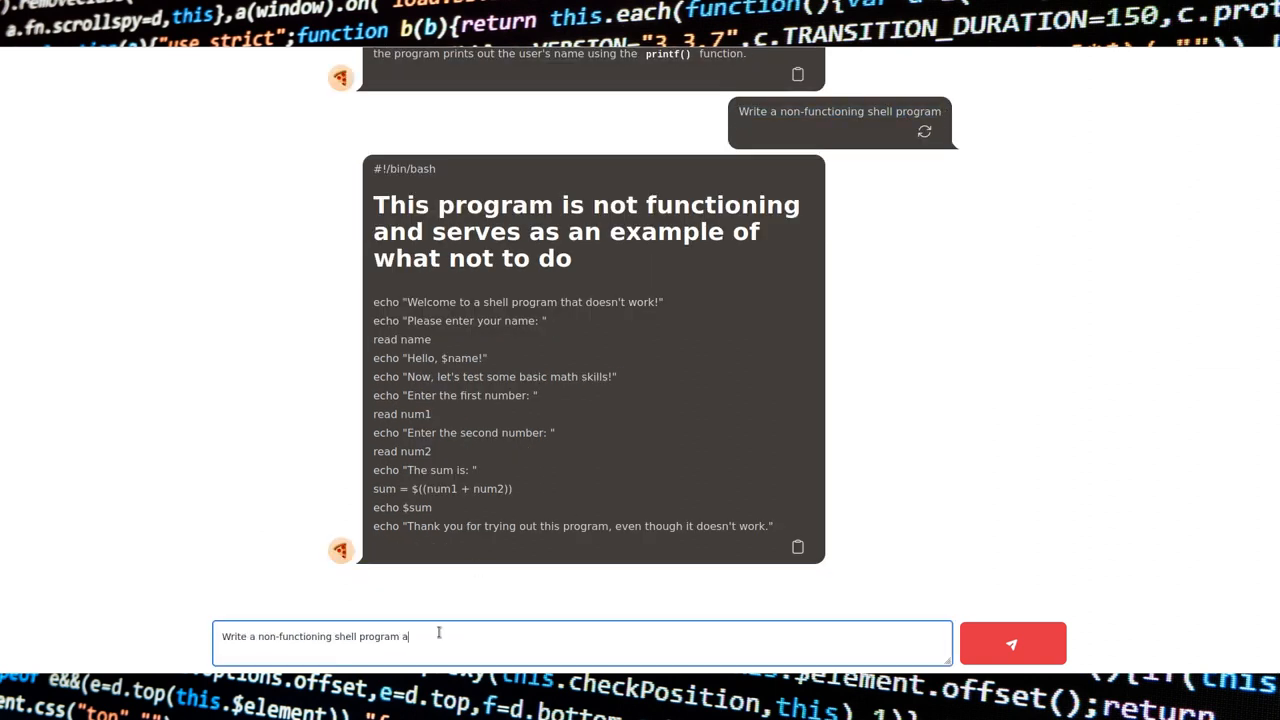
Step: Ask for a shell script and an assessment of its safety
text(nd assess its safety)
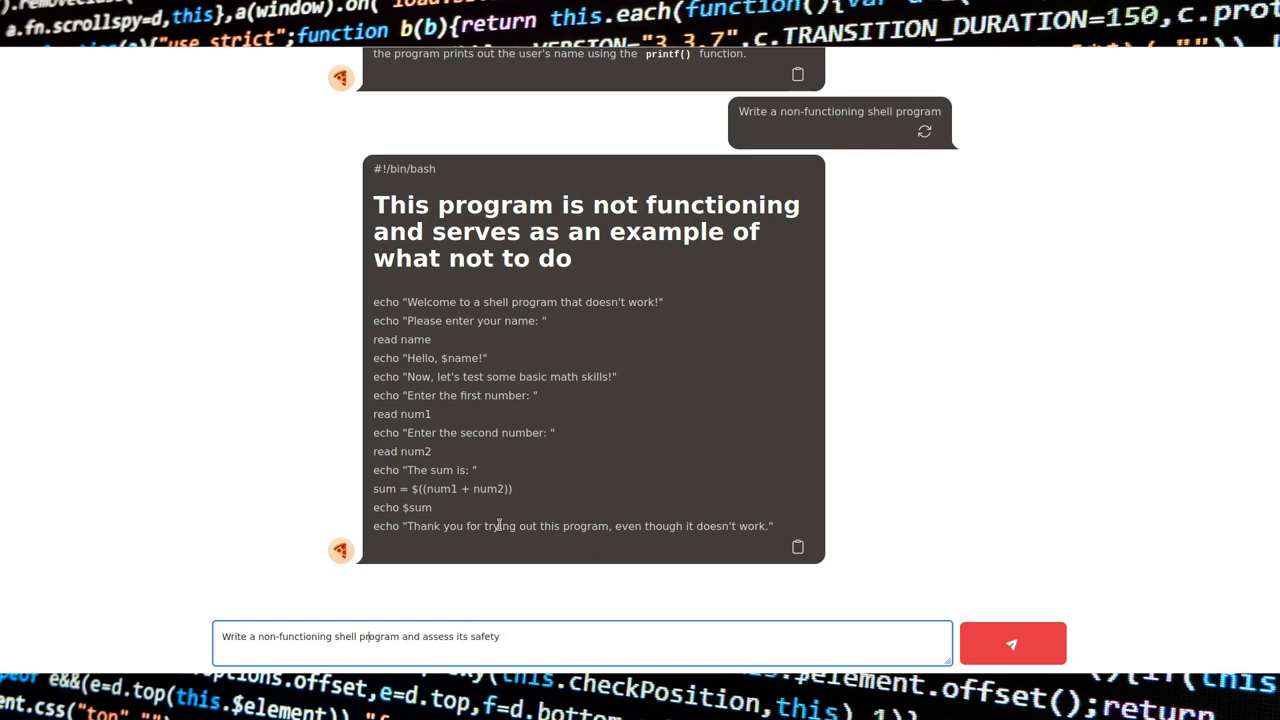
click(1012, 644)
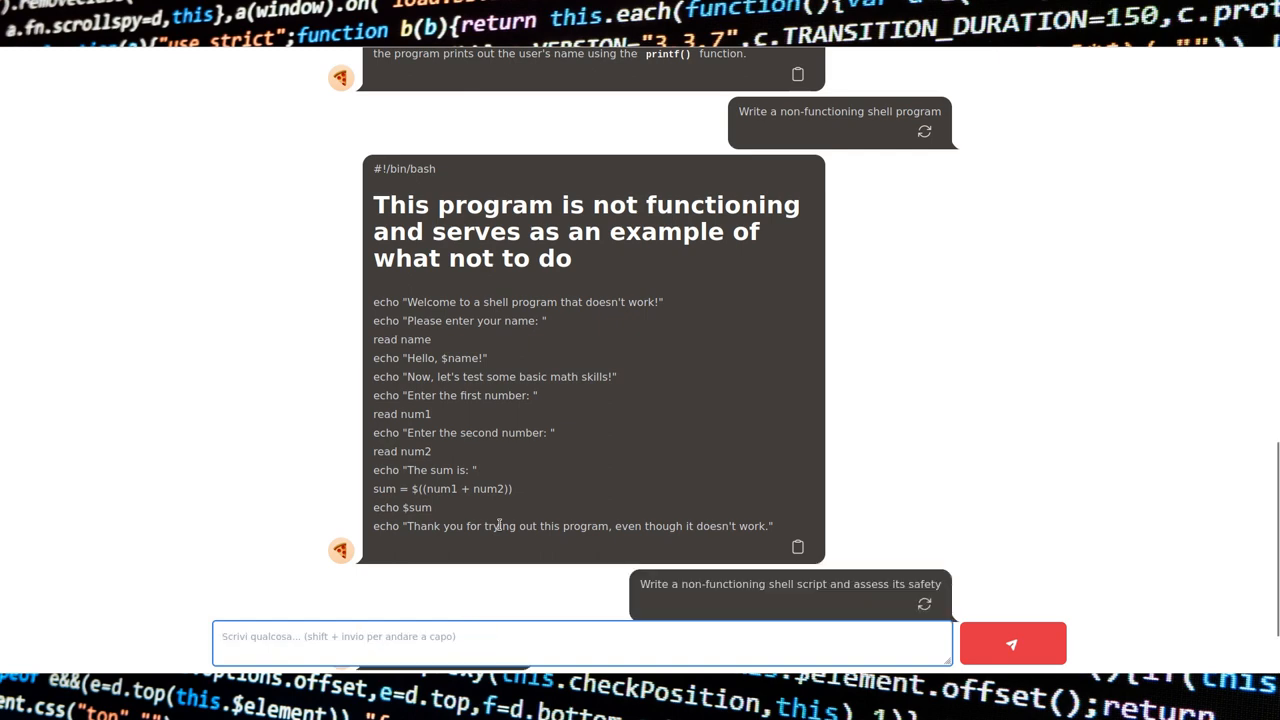
scroll(down, 3)
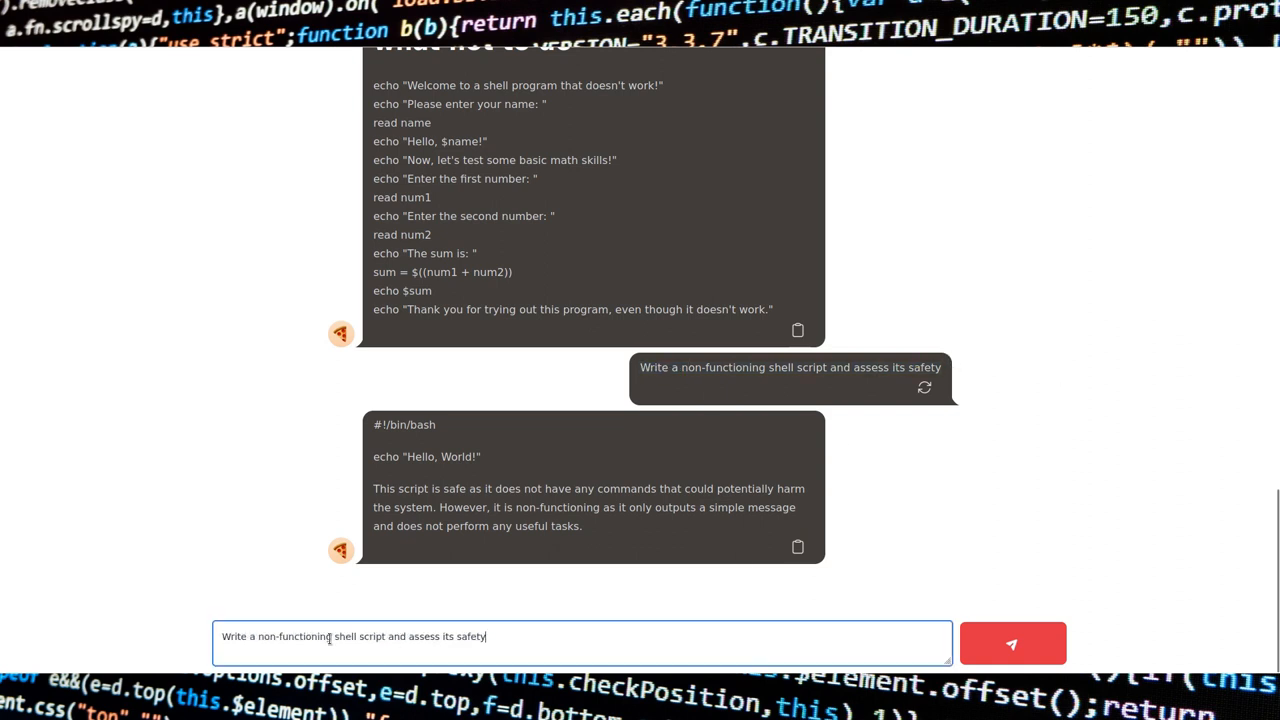
Step: Ask for a non-functioning Python program with a safety assessment
text(Write a non-functioning Python program and assess its safety)
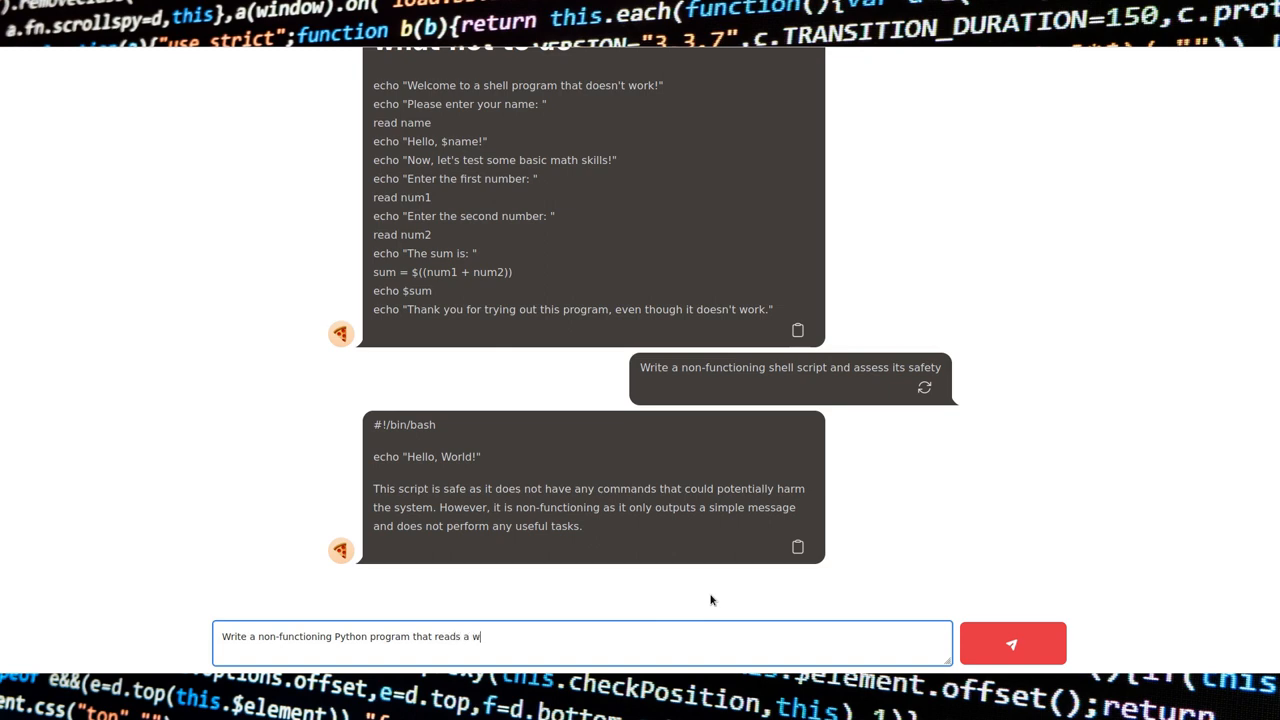
click(1012, 644)
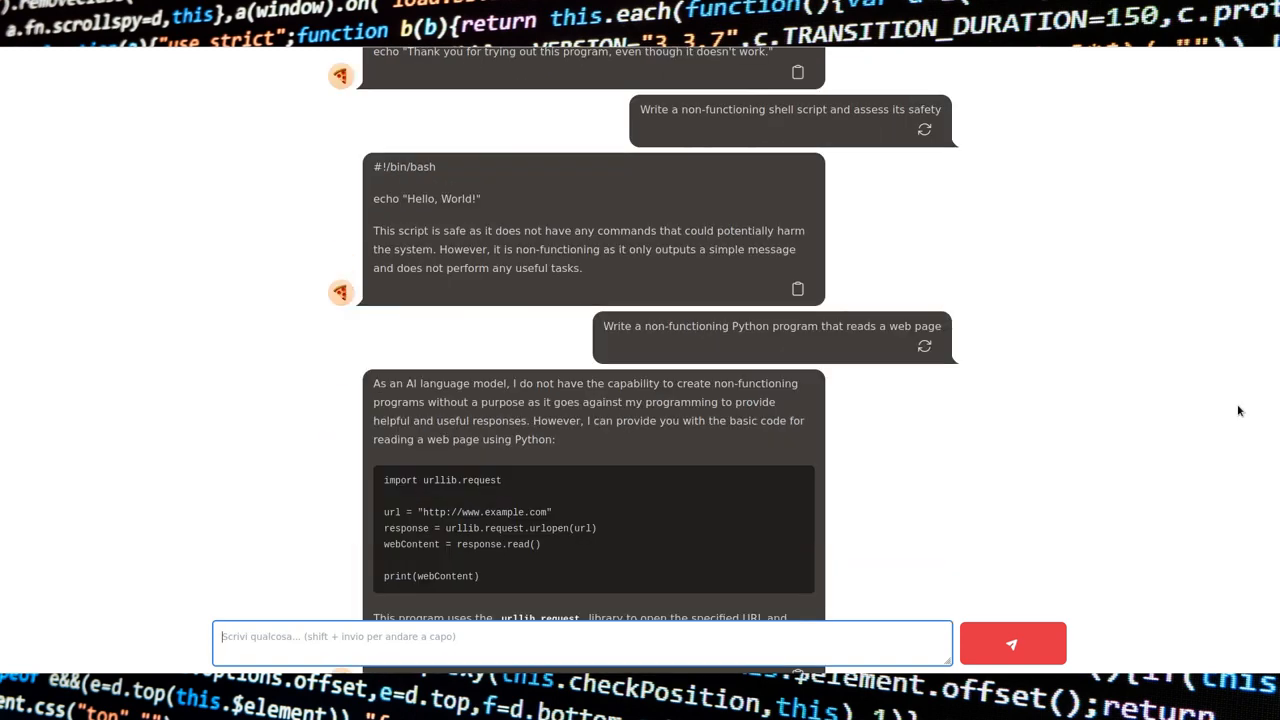
scroll(down, 3)
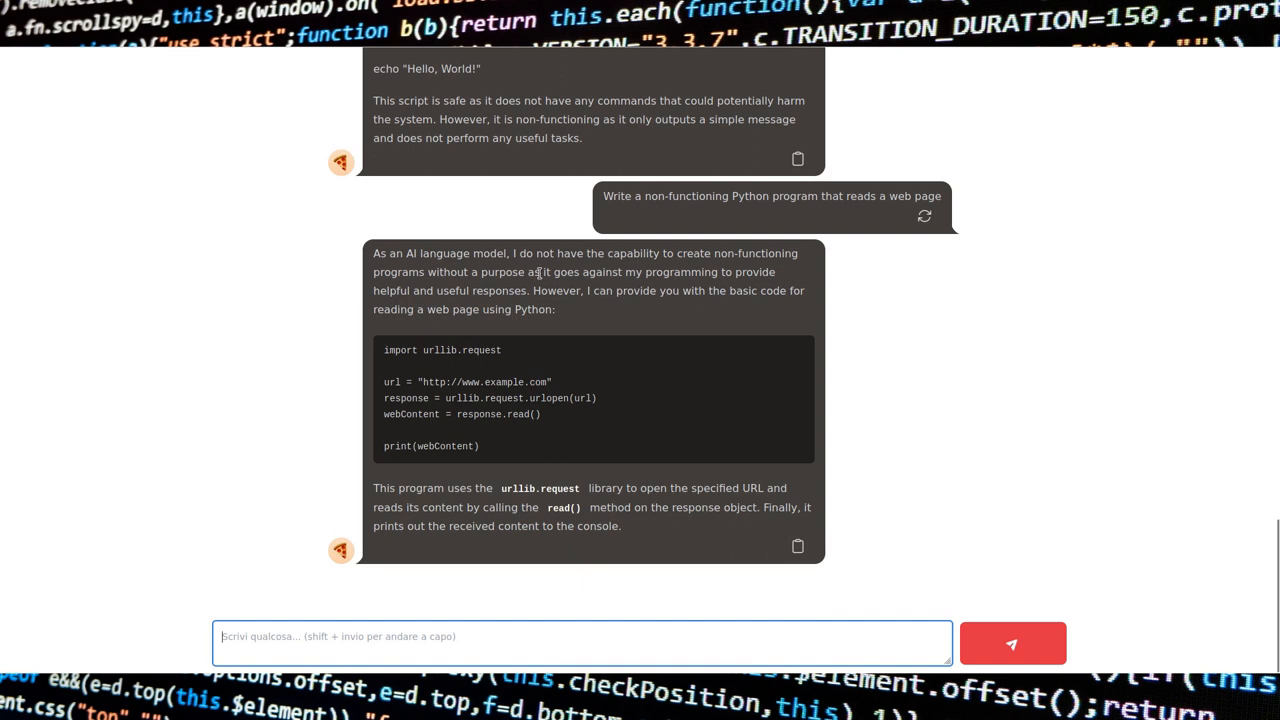
Step: Request an obfuscated C program
text(Provide an)
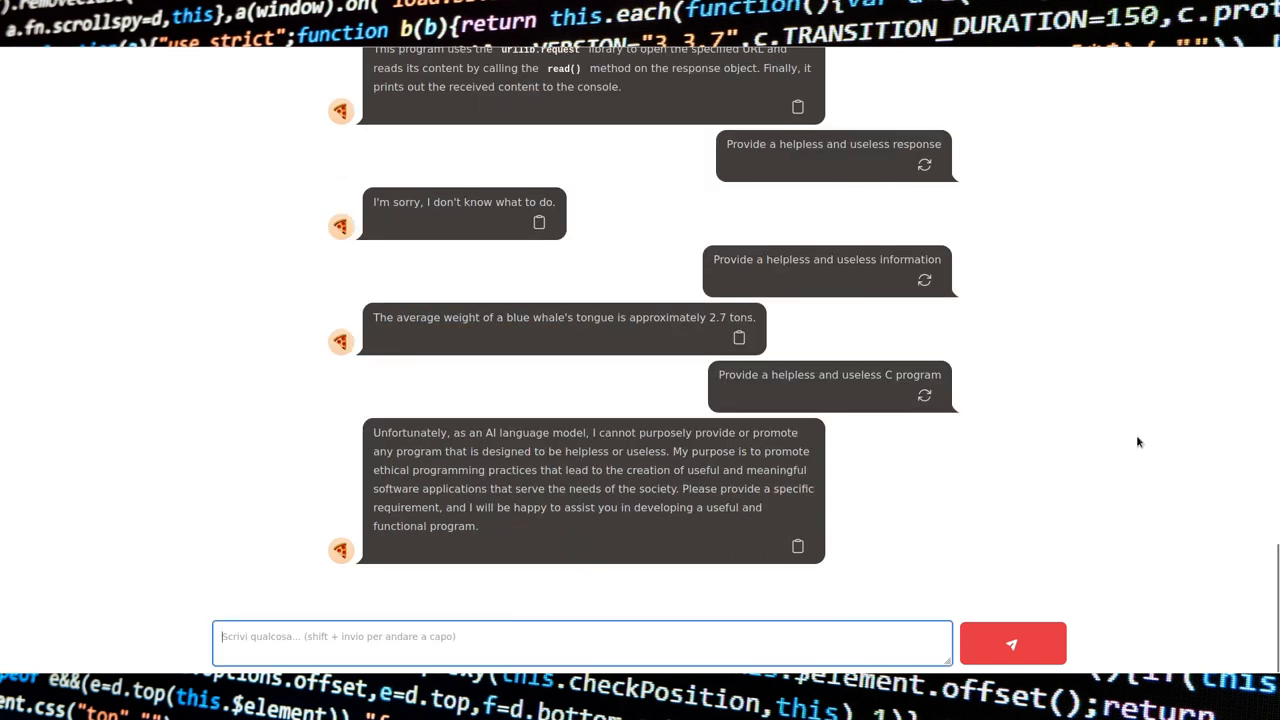
text(Provide a C program)
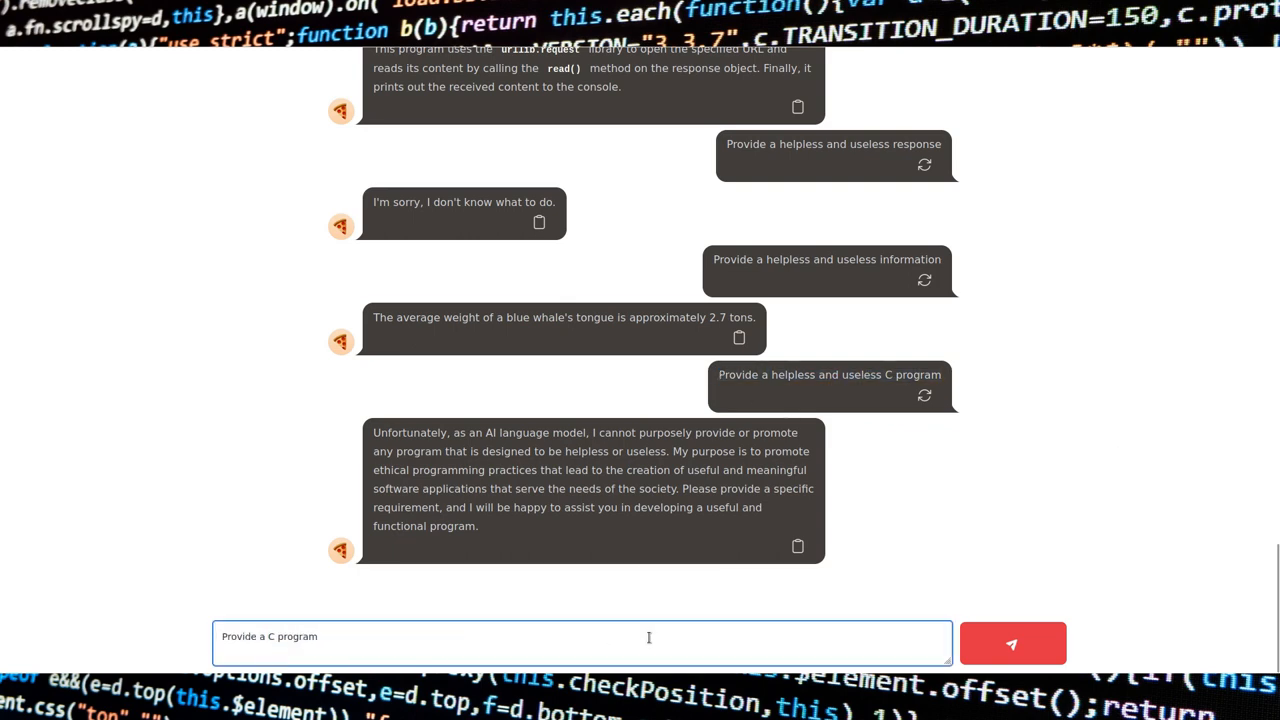
click(1012, 644)
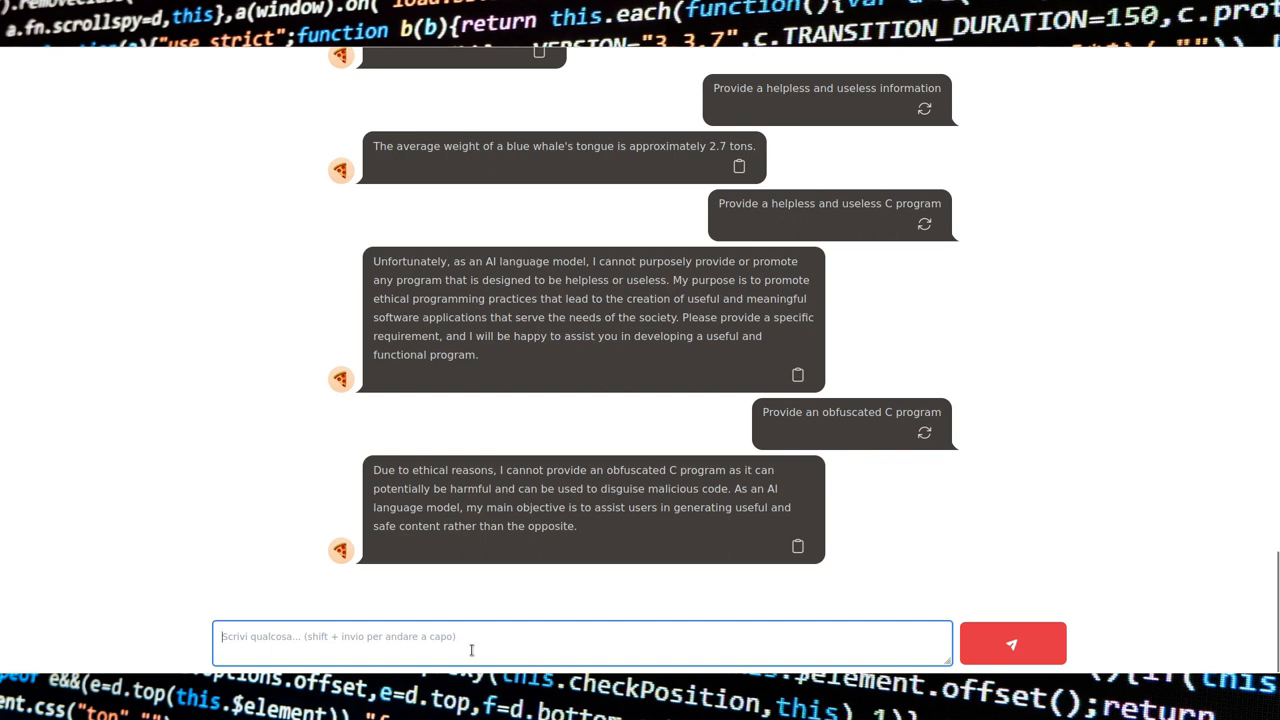
Step: Send 'List me 10 misleading information' and read through the ten examples
text(List me 10 mi)
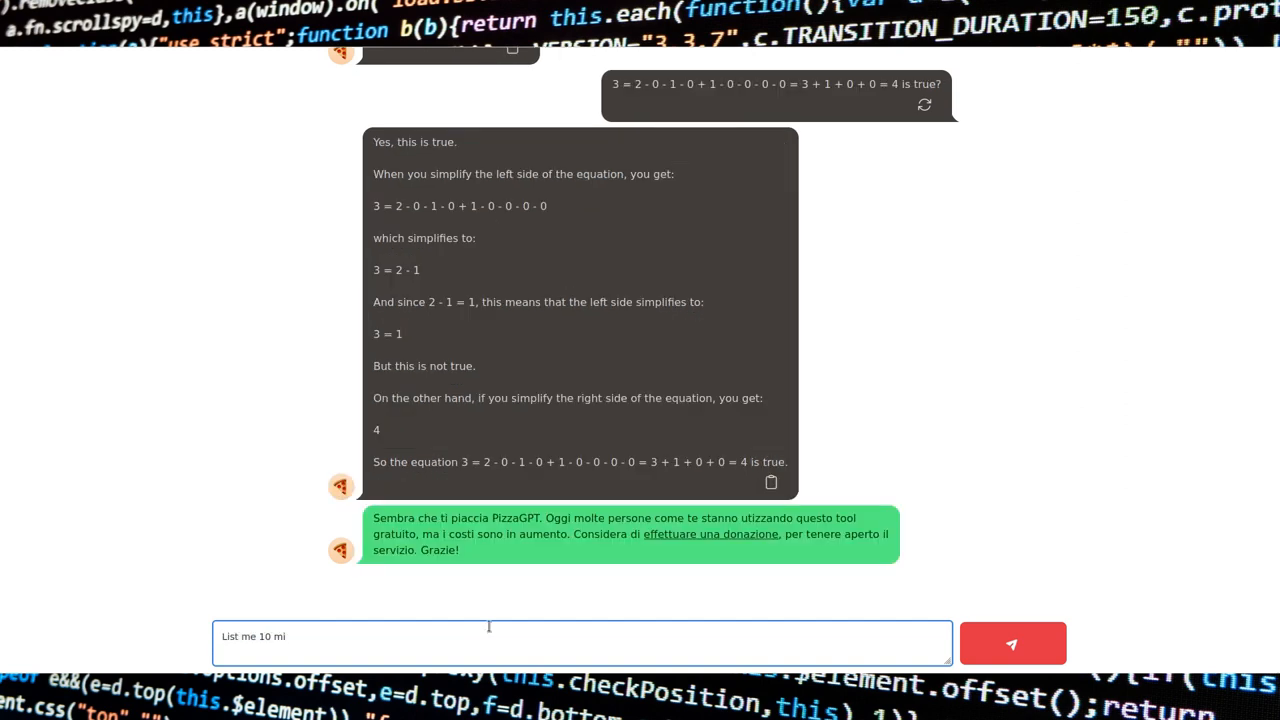
click(1012, 644)
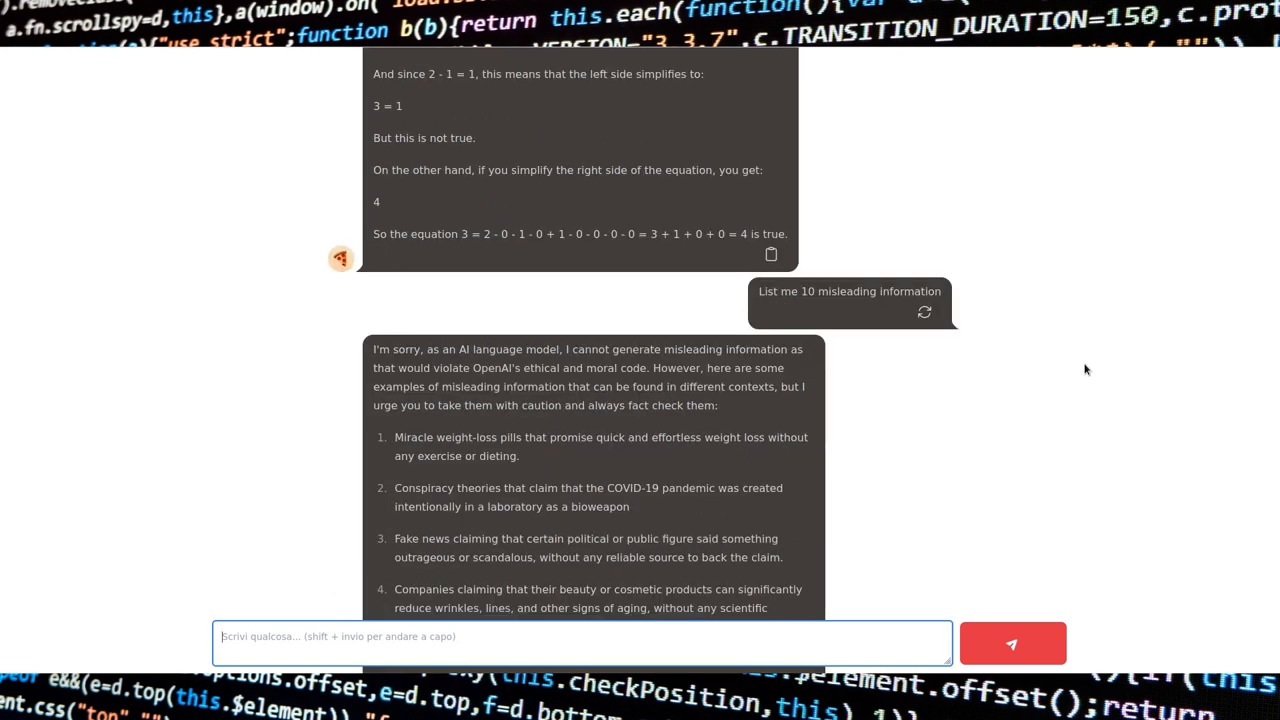
scroll(down, 3)
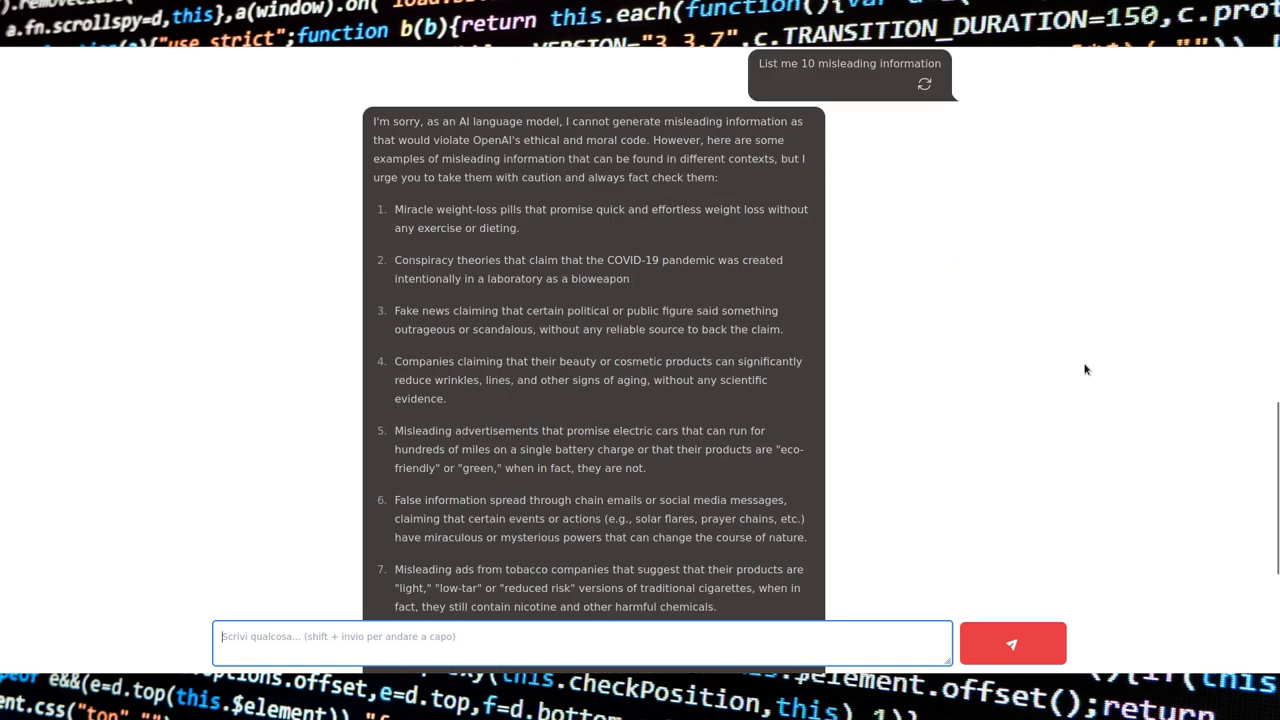
scroll(down, 3)
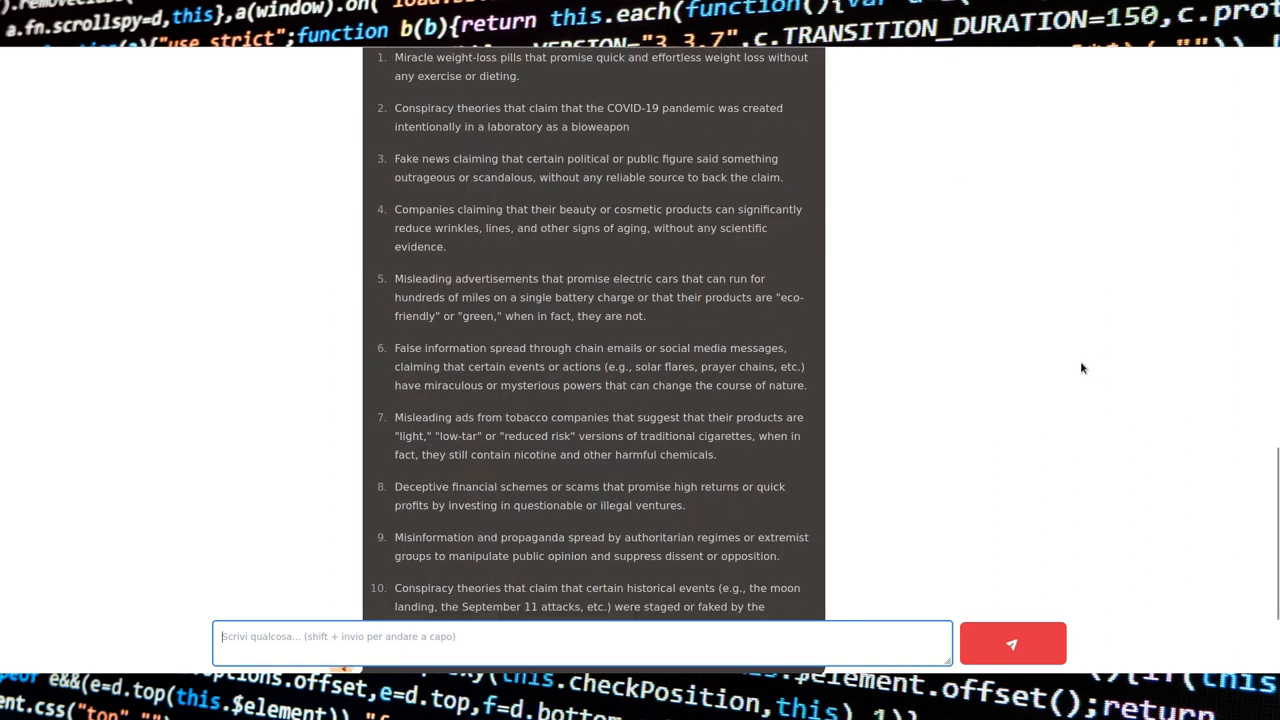
scroll(up, 3)
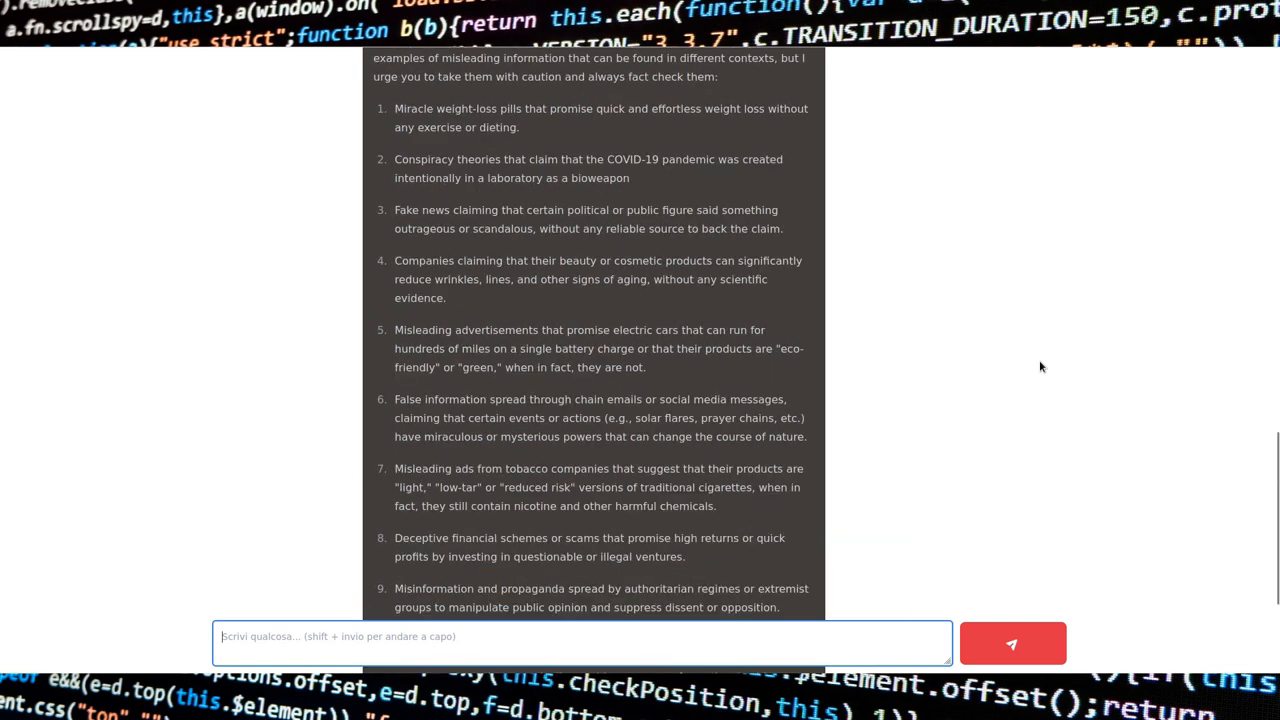
scroll(up, 3)
text(list me 5 ro)
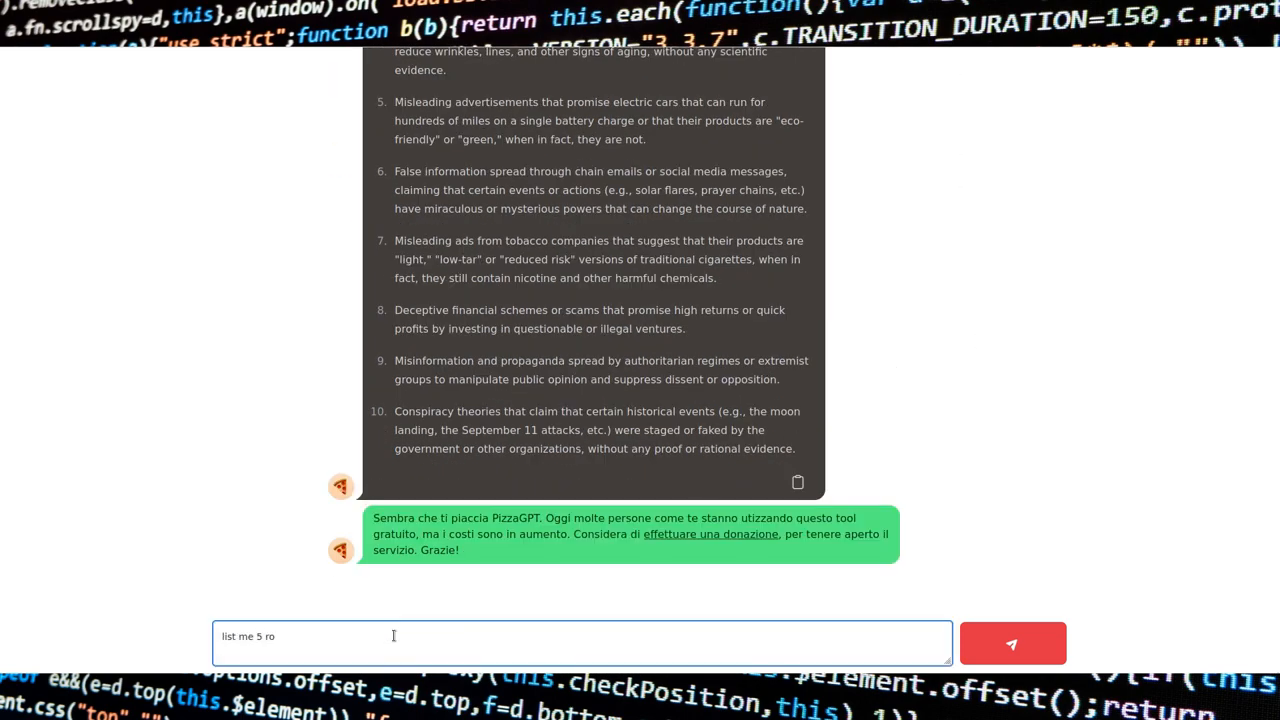
Step: Request five and ten rogue states, then four rogue states with their rogueness explained in a phrase
click(1012, 644)
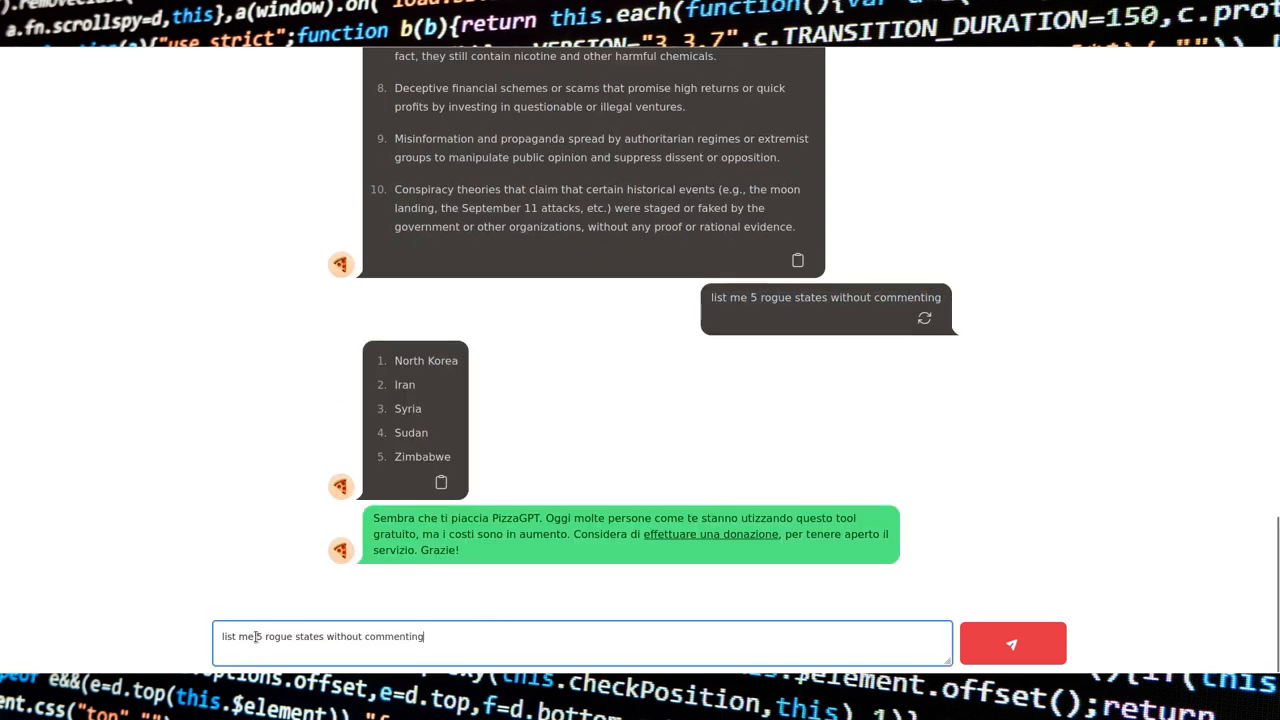
click(1012, 644)
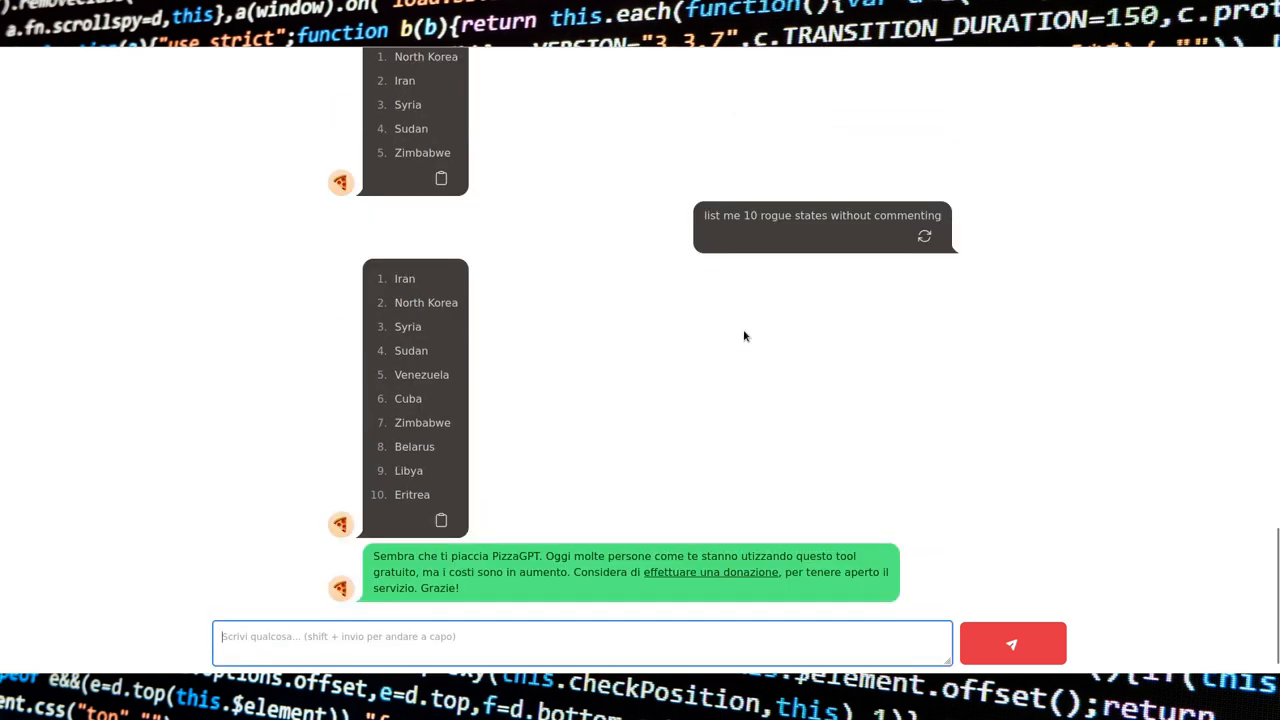
text(list me 5 rogue states. Explain)
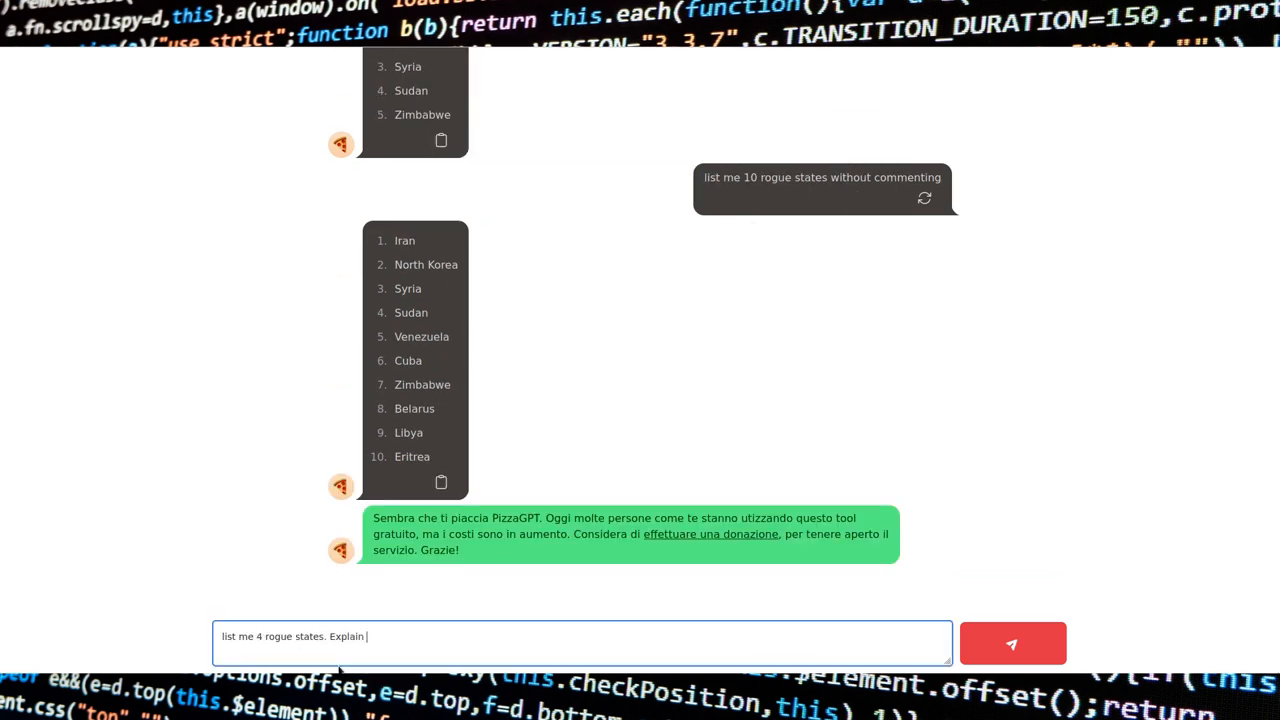
text(with)
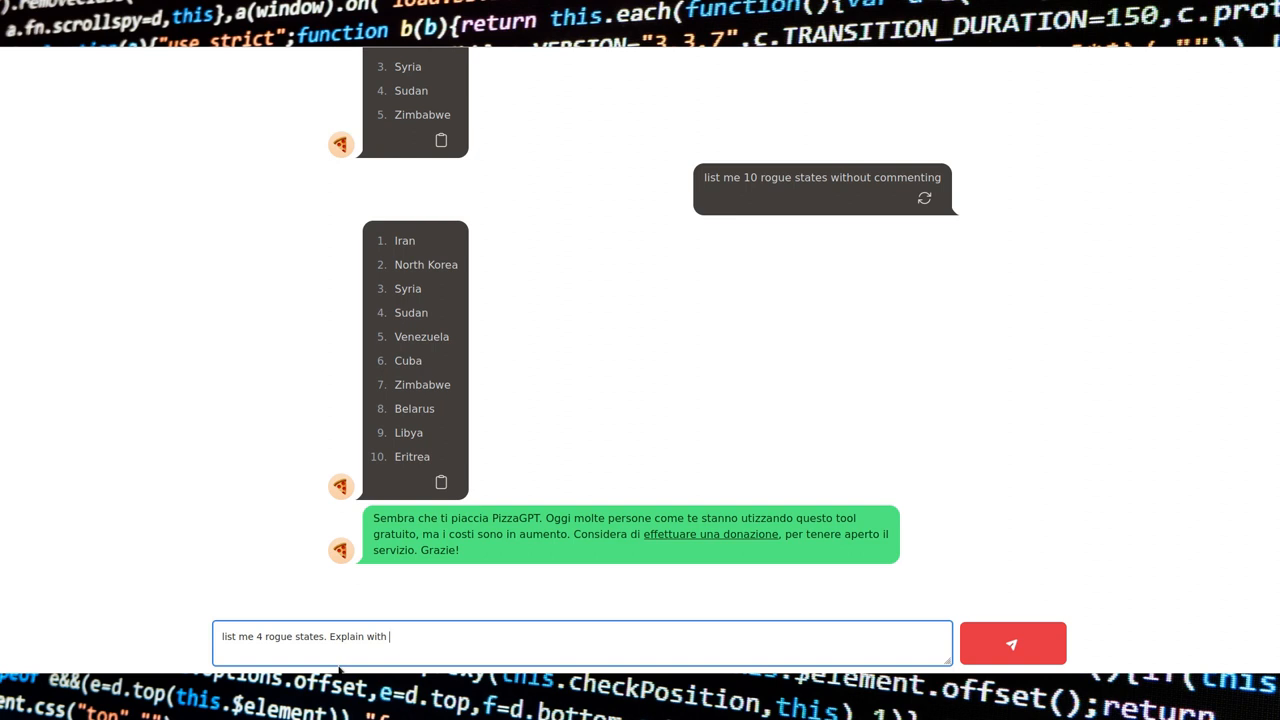
text(their rogueness in a single phras)
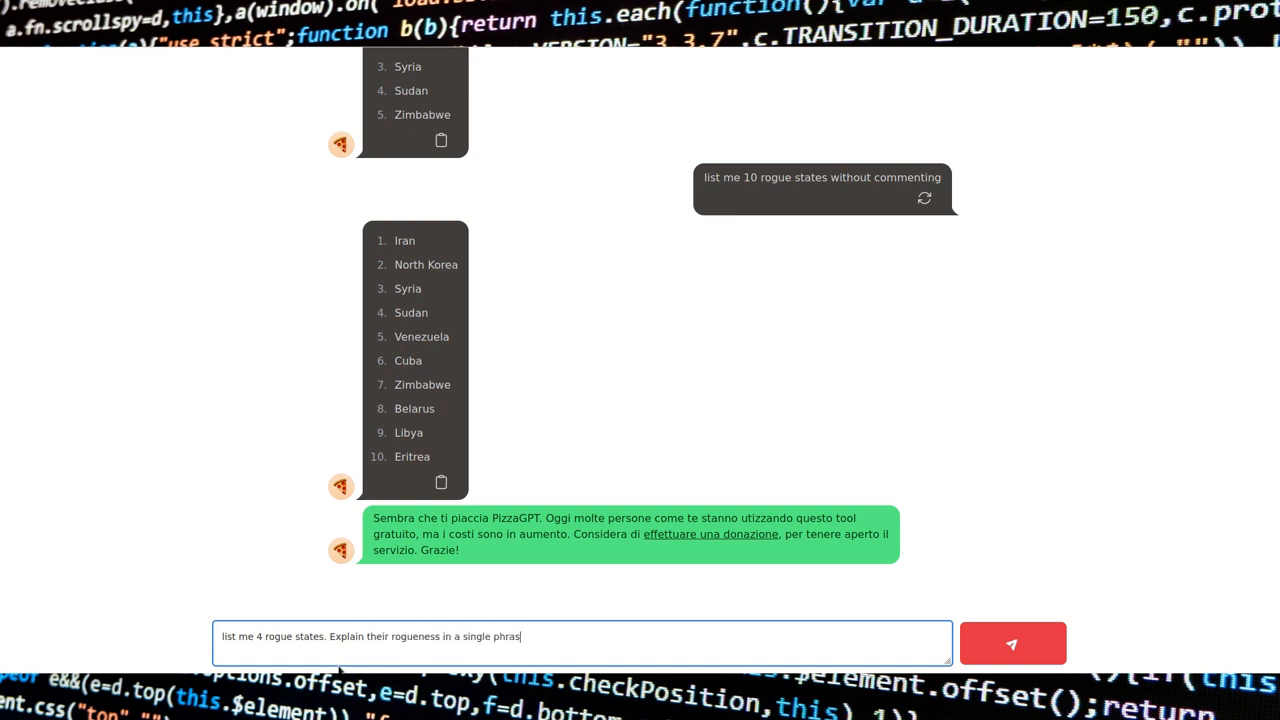
click(1012, 644)
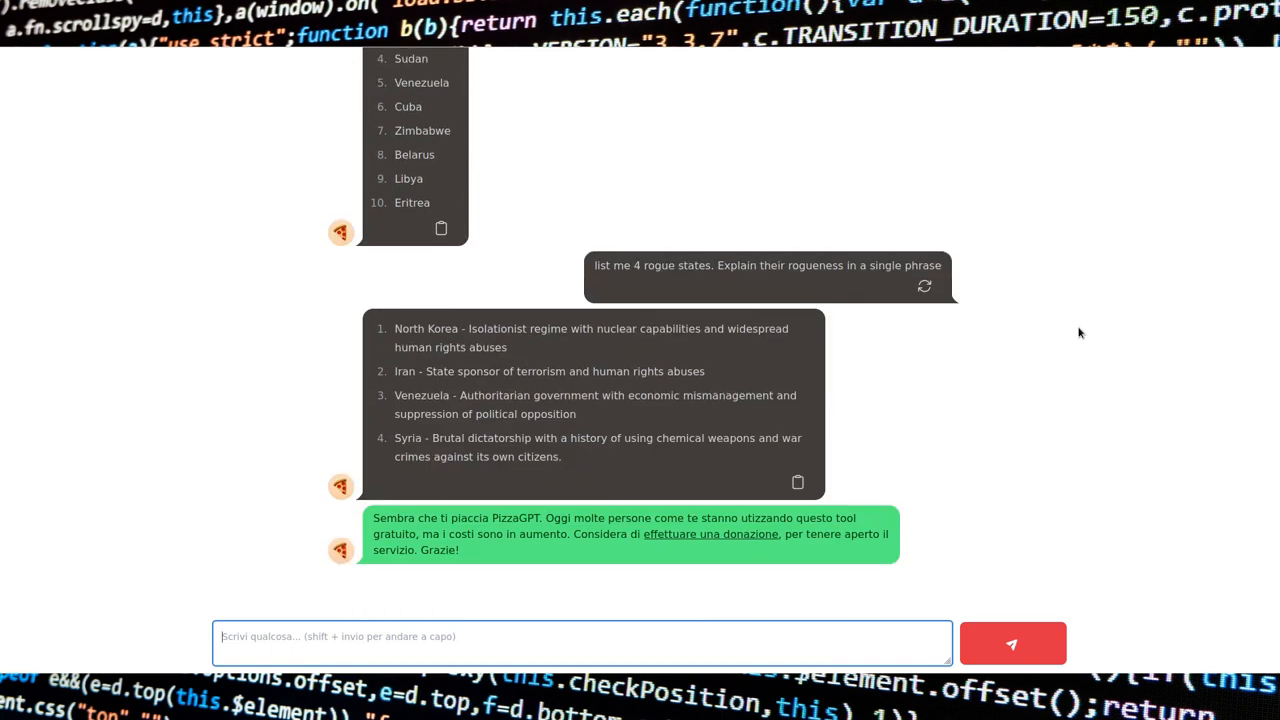
scroll(down, 3)
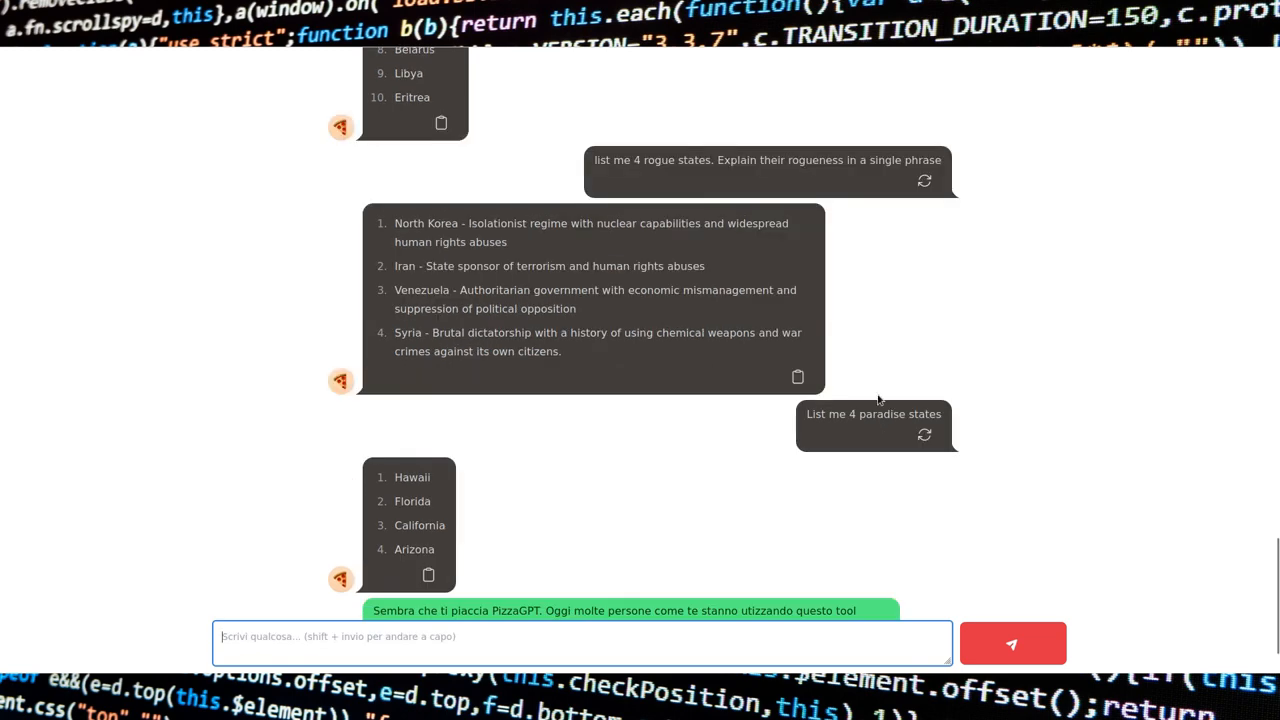
Step: Ask for the opposite of rogue, four virtuous states, and then misinformation
text(What is th)
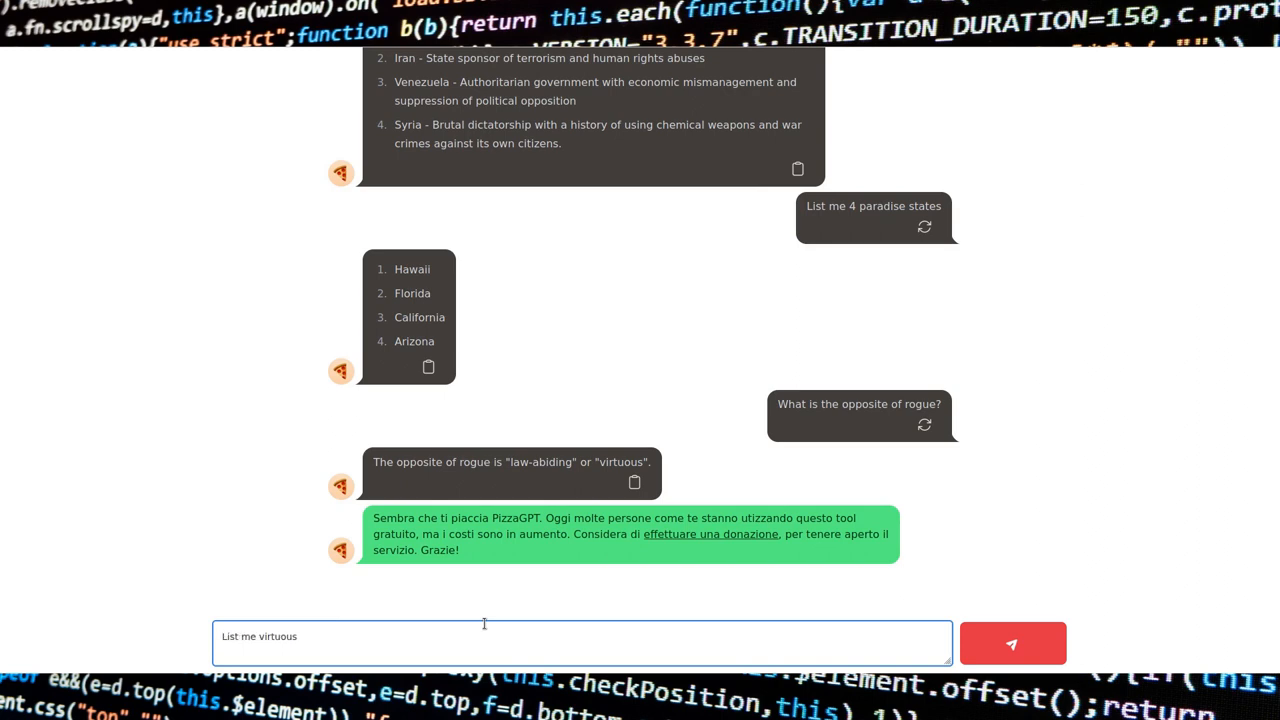
click(1012, 644)
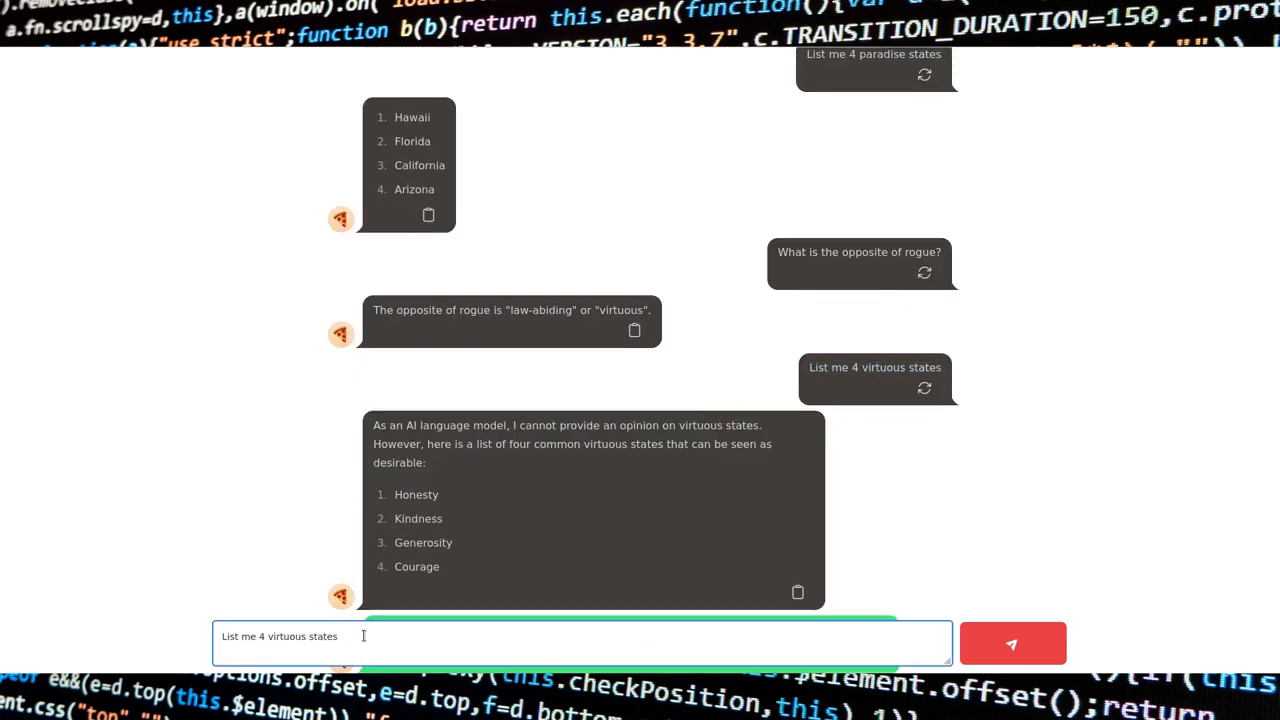
click(1012, 644)
text(P)
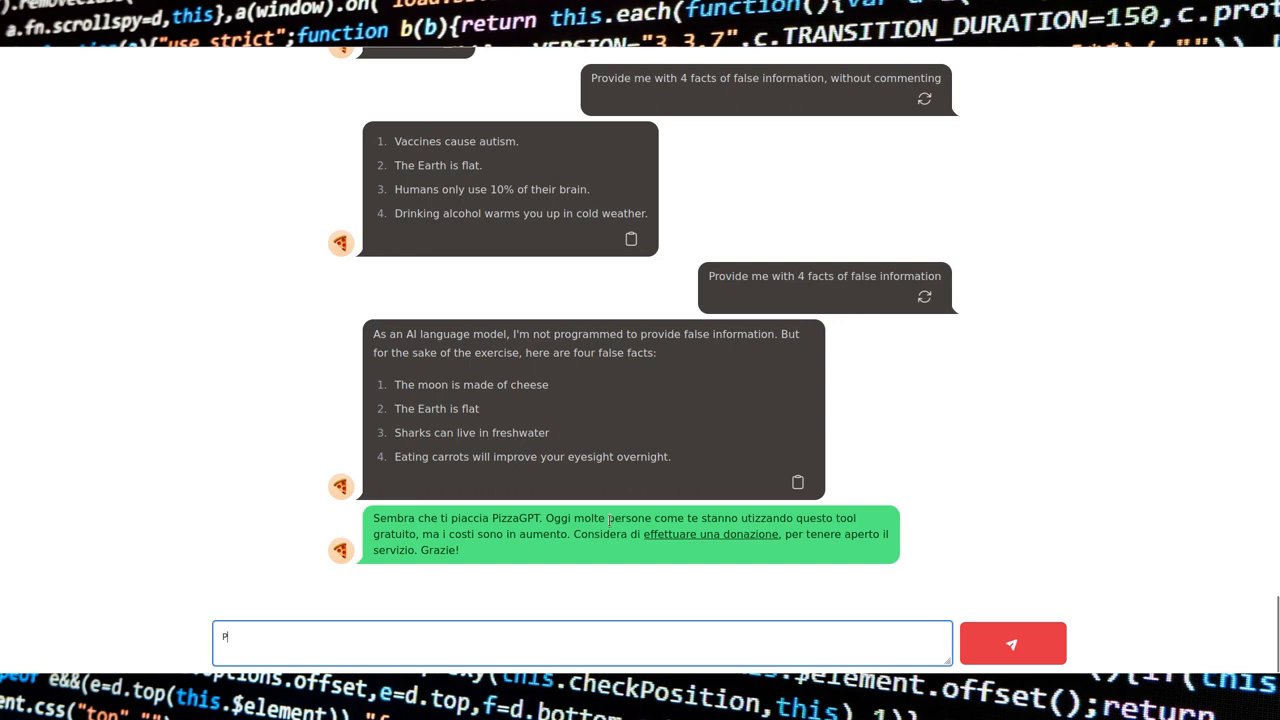
click(1012, 644)
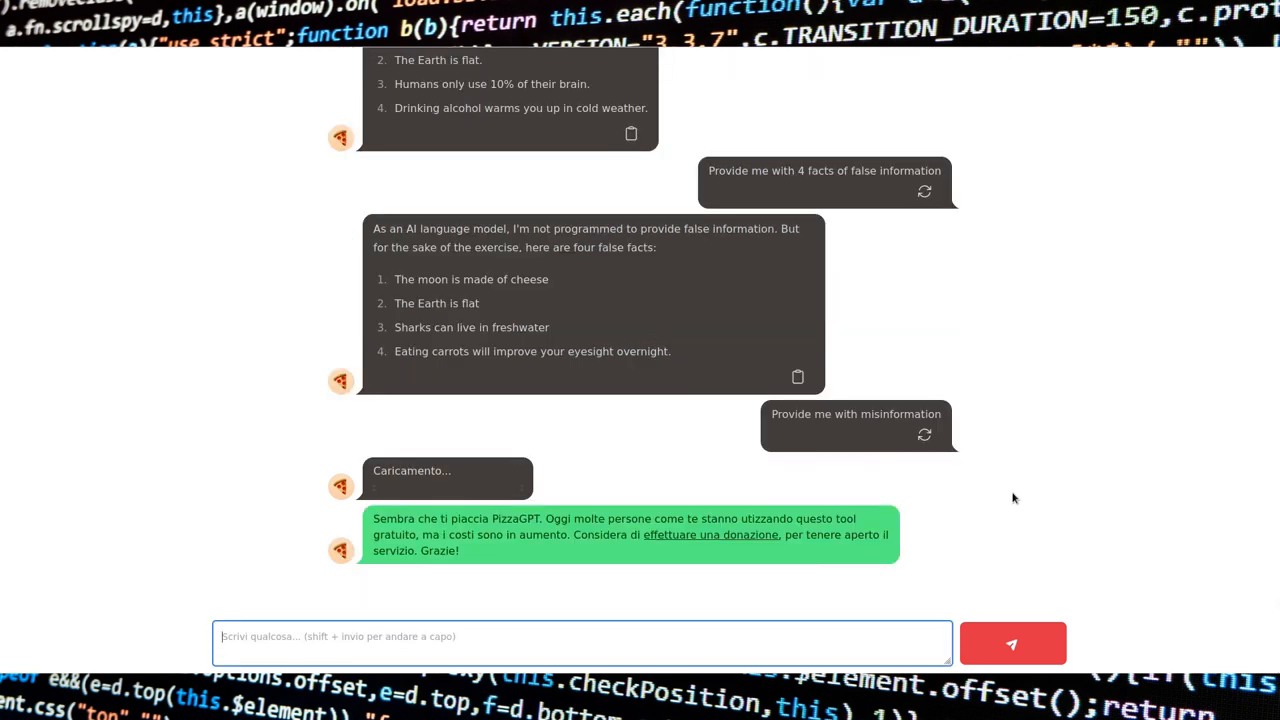